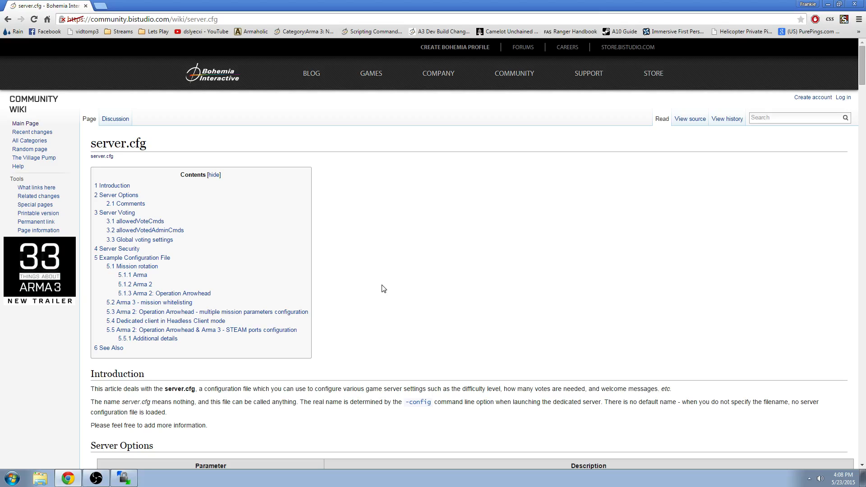
mouse_move(348, 168)
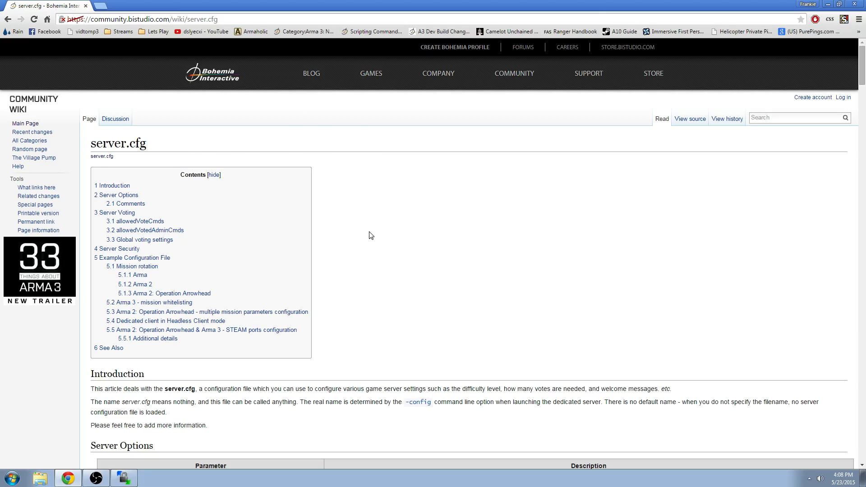
scroll(down, 3)
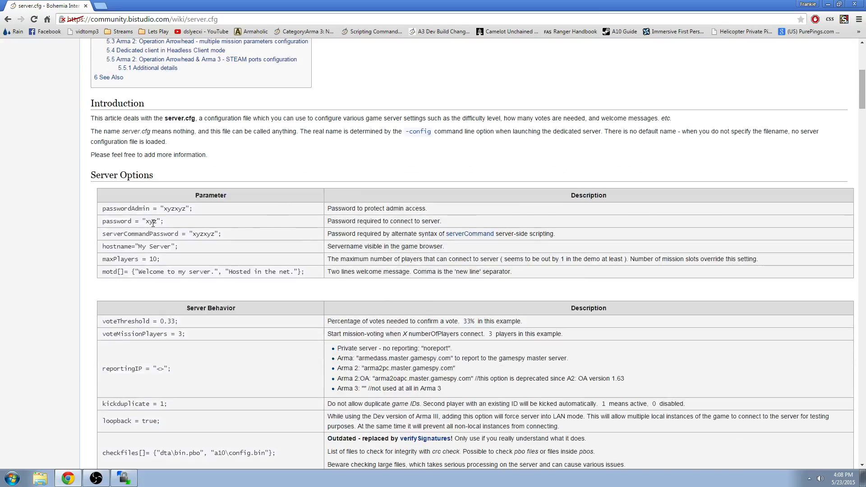
scroll(down, 3)
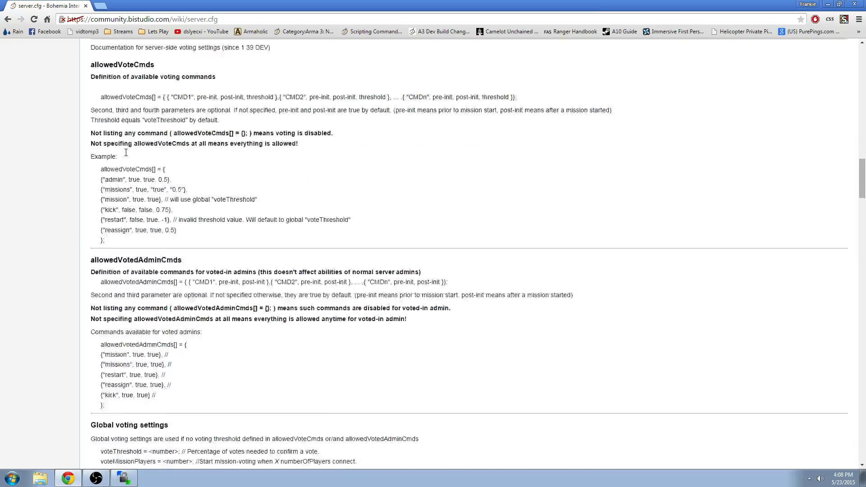
scroll(down, 3)
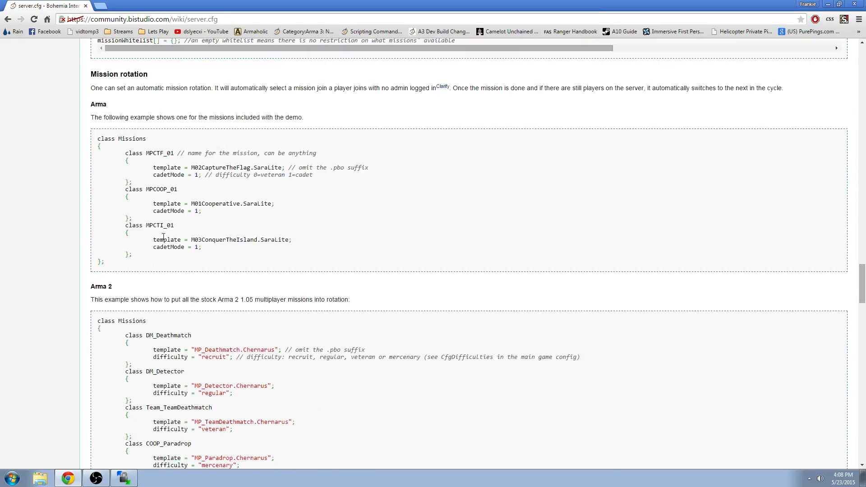
scroll(down, 3)
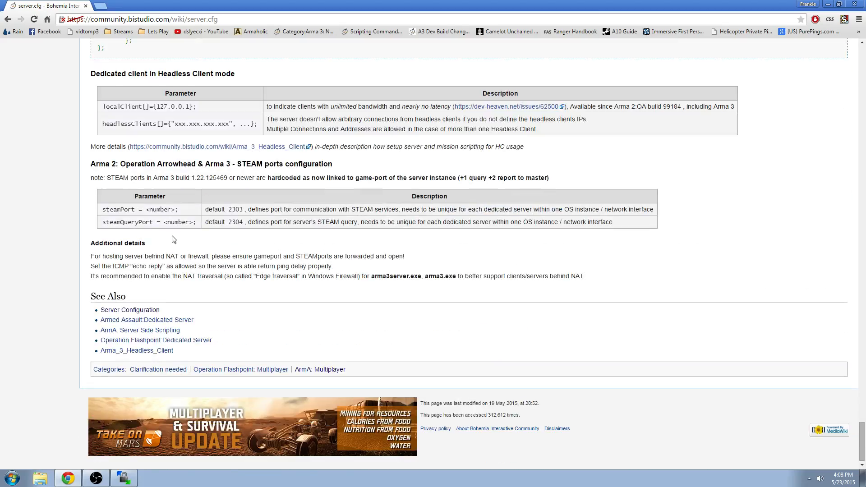
scroll(up, 3)
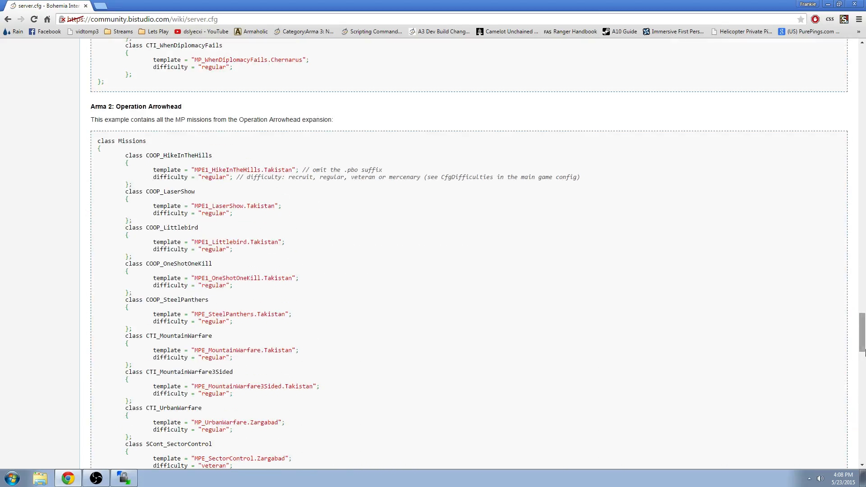
scroll(up, 3)
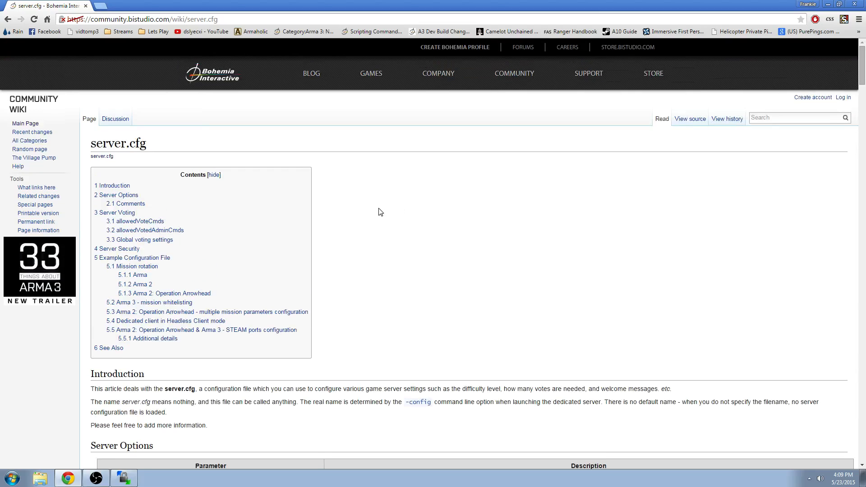
mouse_move(367, 191)
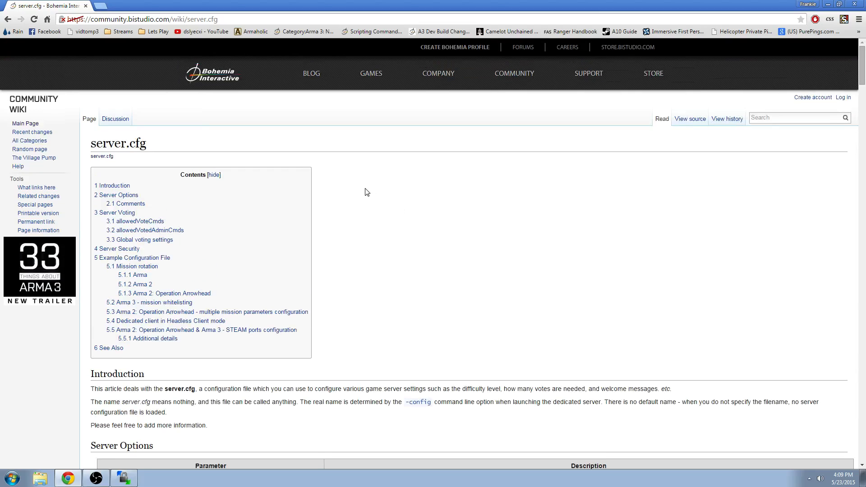
mouse_move(405, 212)
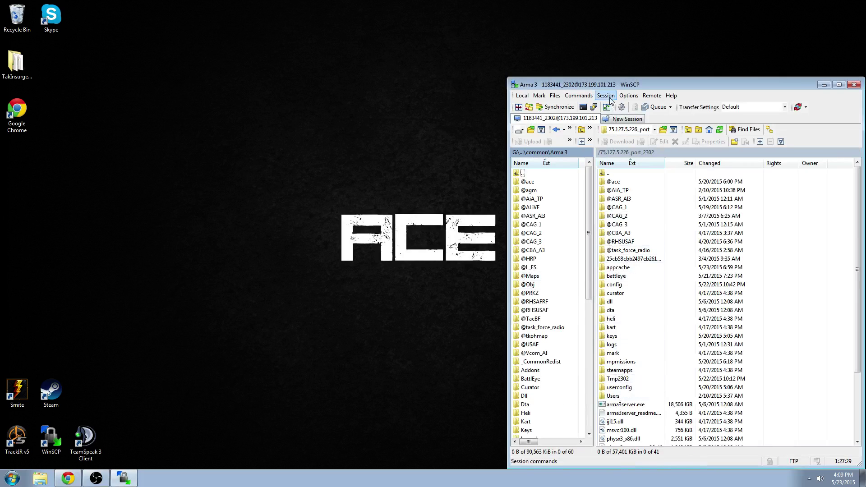
mouse_move(623, 87)
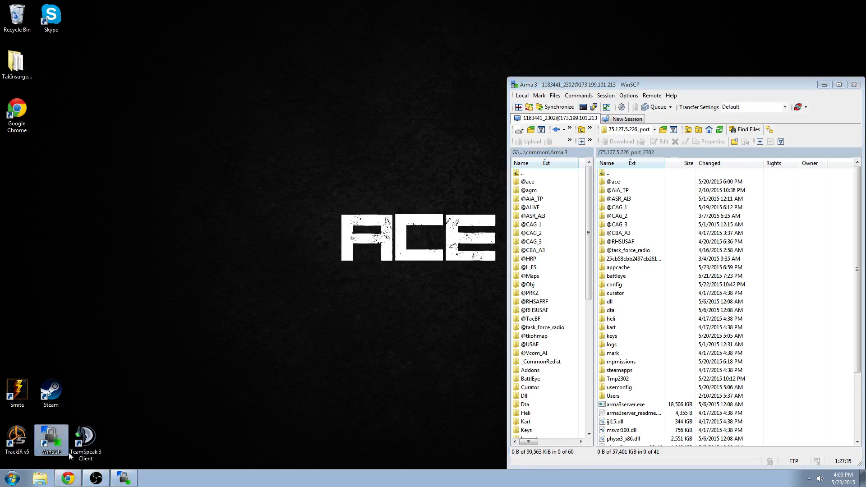
mouse_move(321, 395)
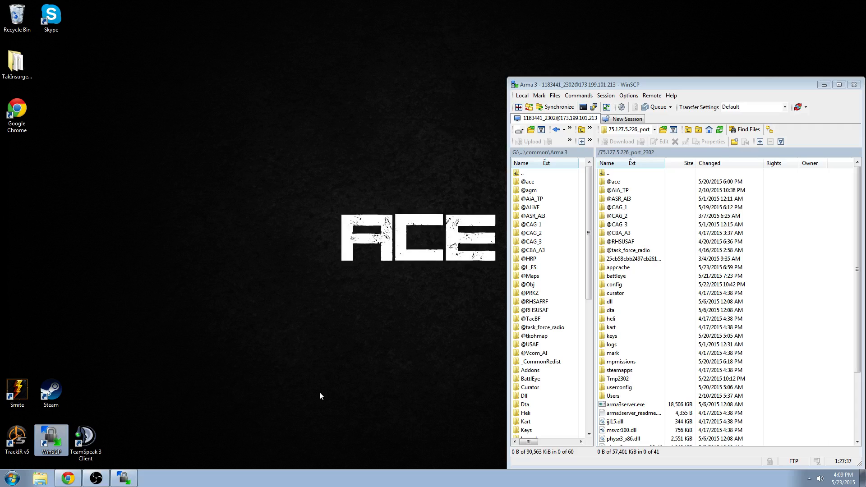
click(614, 181)
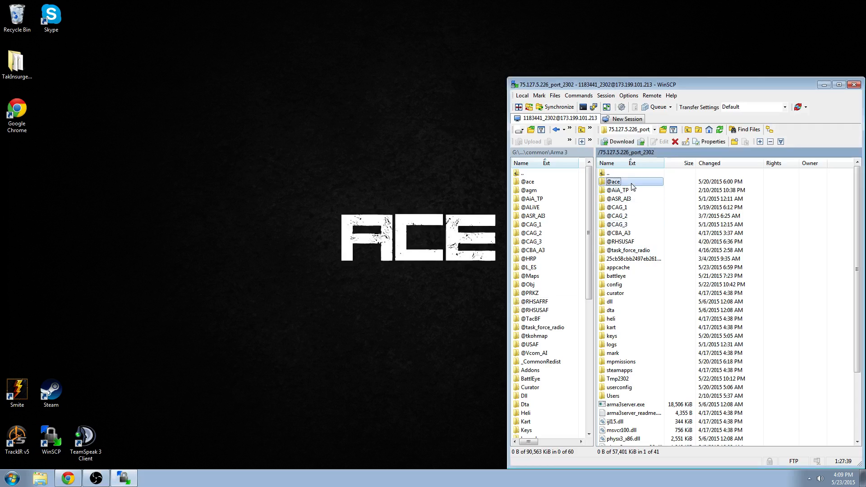
click(617, 378)
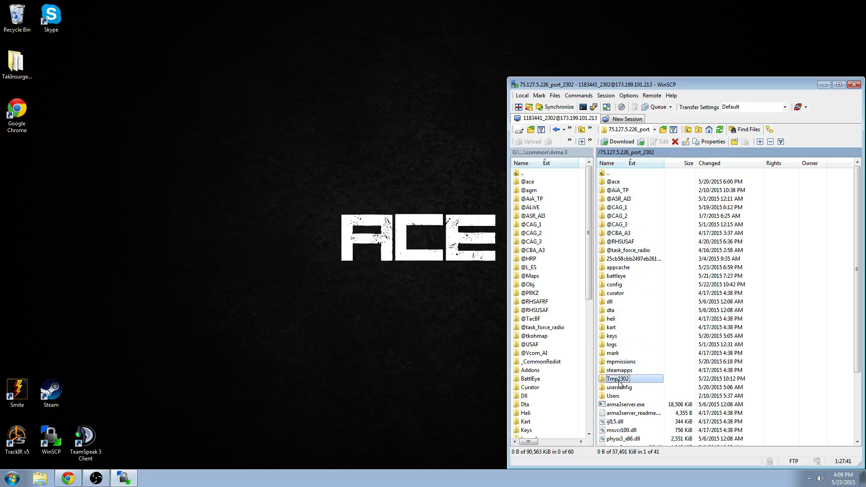
click(614, 422)
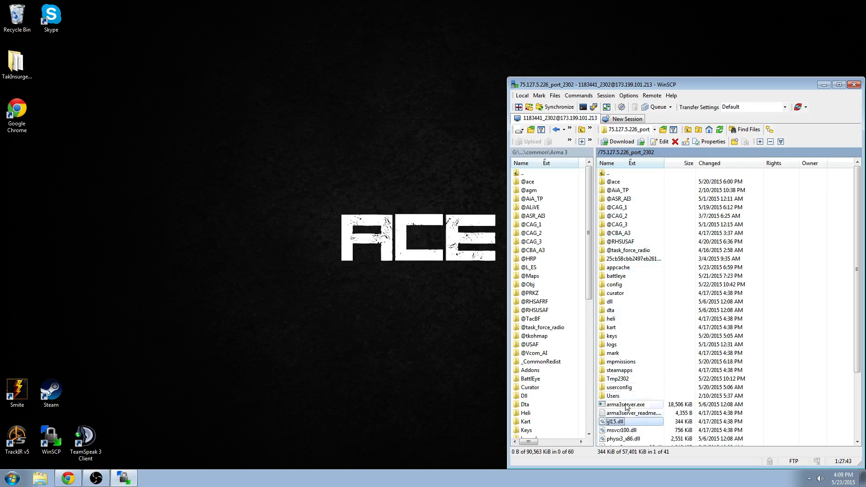
Step: Locate the mpmissions folder and select the server.cfg file in the remote panel
scroll(down, 3)
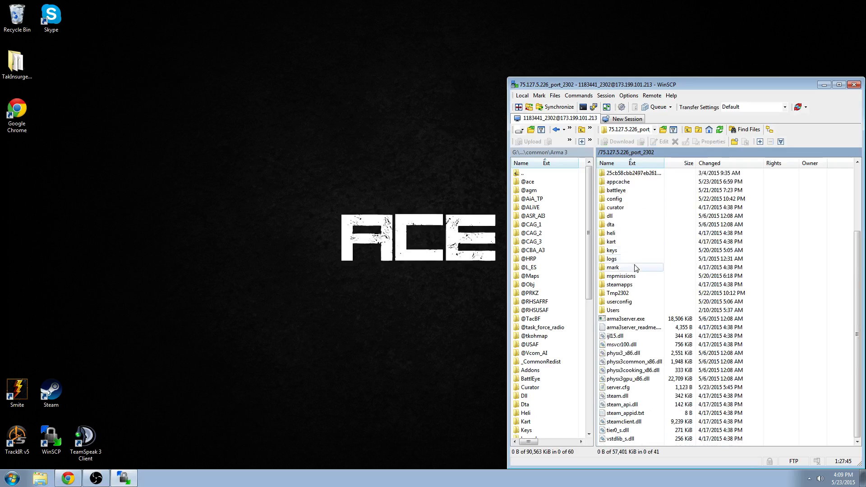
click(624, 318)
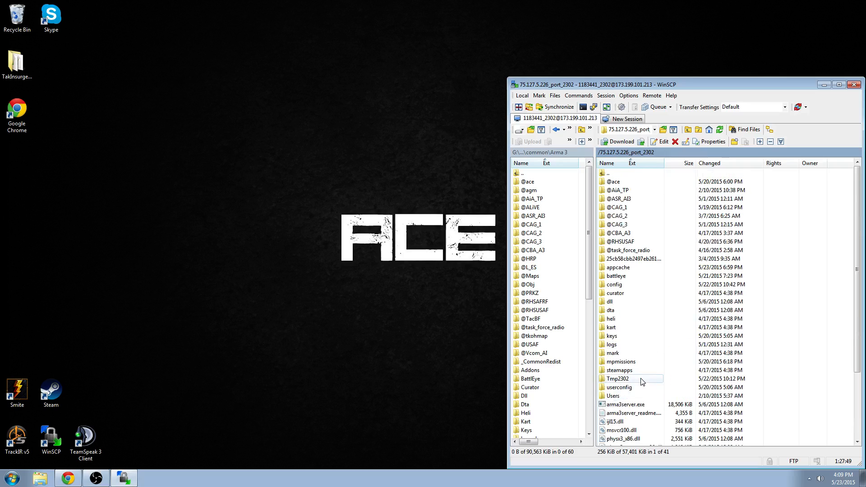
click(628, 250)
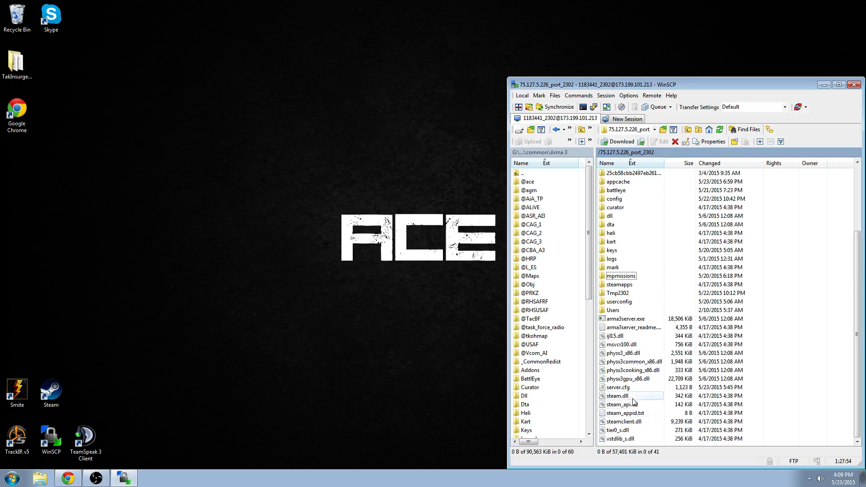
right_click(617, 387)
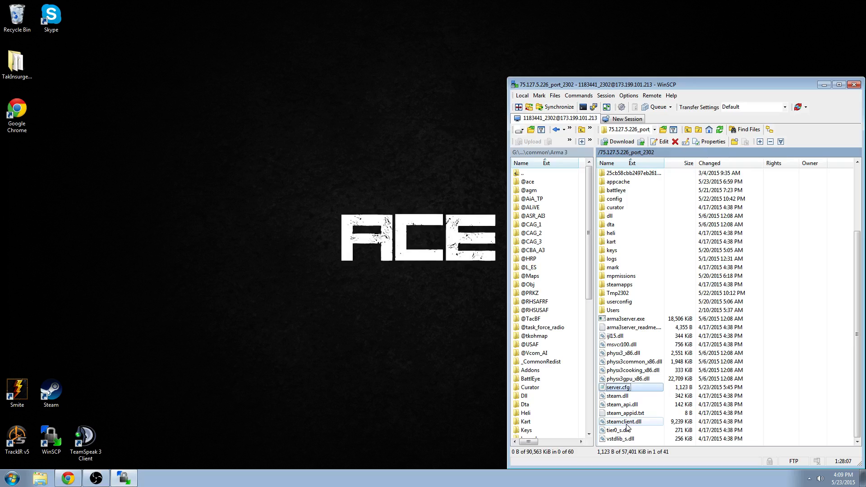
click(617, 387)
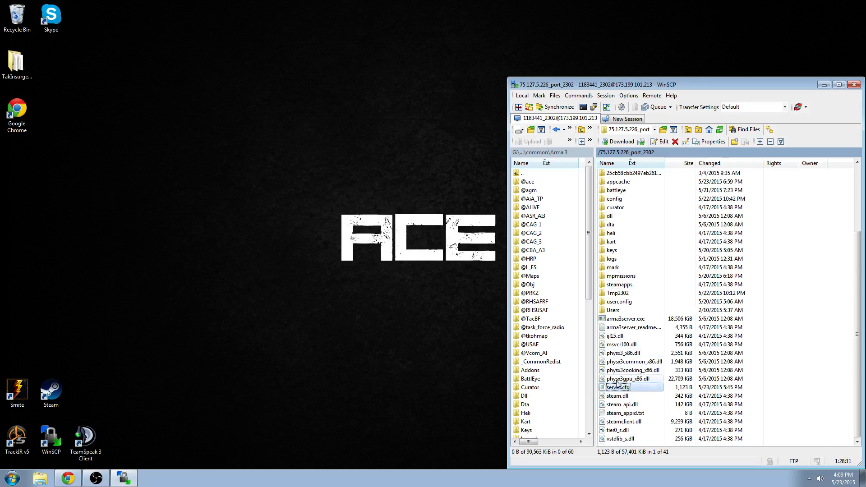
mouse_move(607, 414)
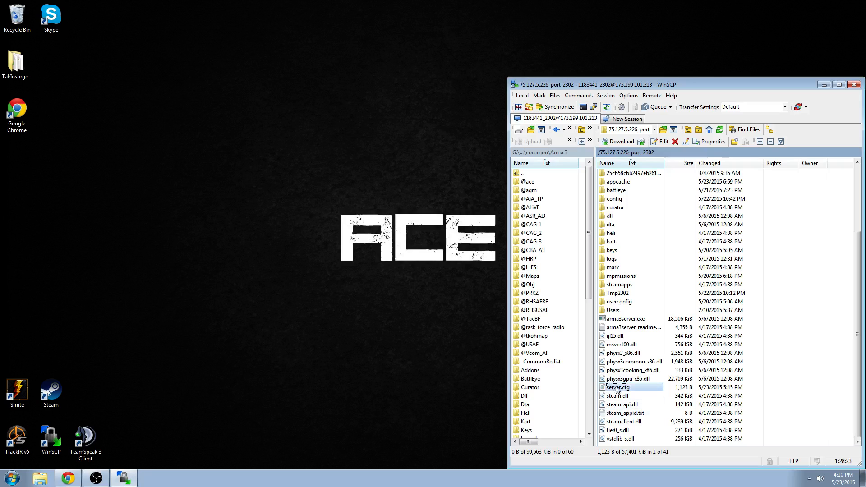
Step: Load server.cfg into WinSCP's built-in editor via its Edit action
right_click(617, 387)
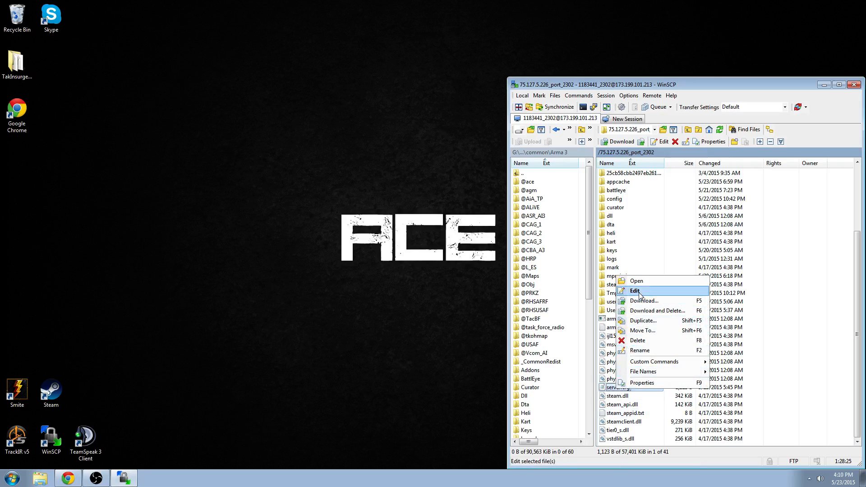
mouse_move(658, 311)
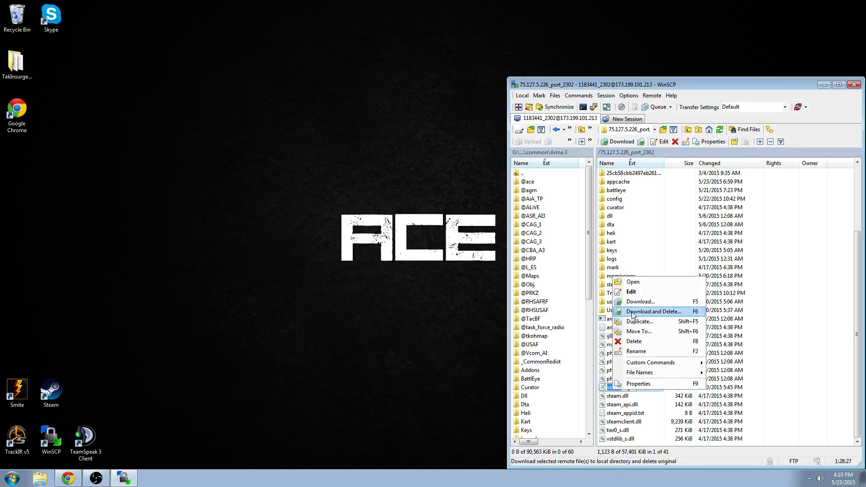
click(631, 291)
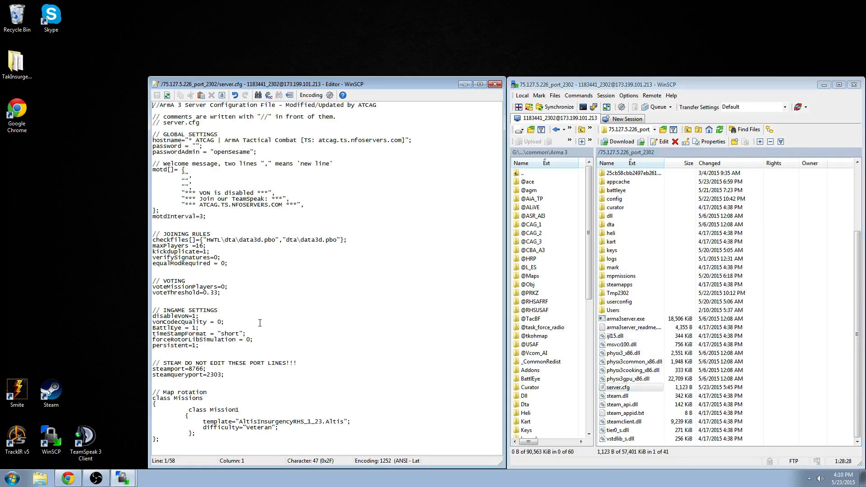
key(ctrl+a)
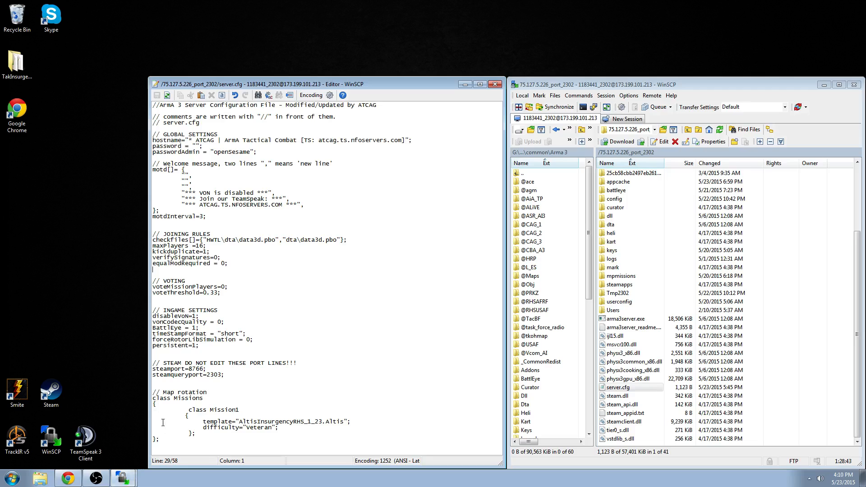
click(205, 397)
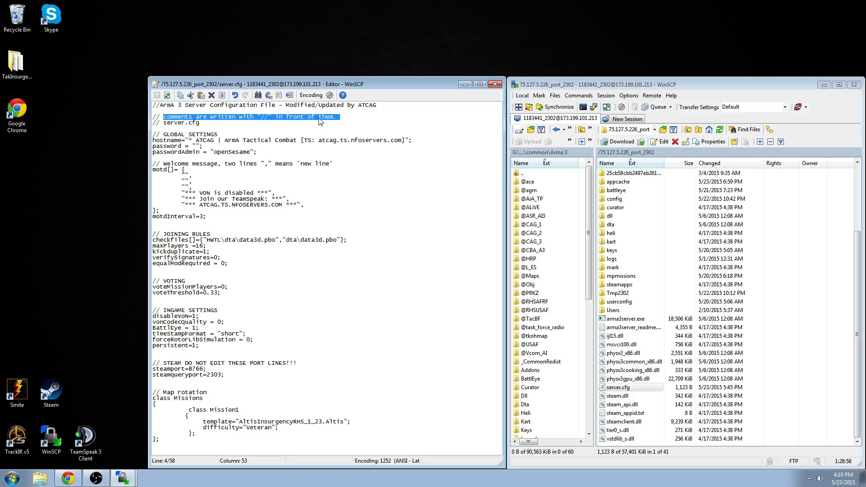
mouse_move(245, 132)
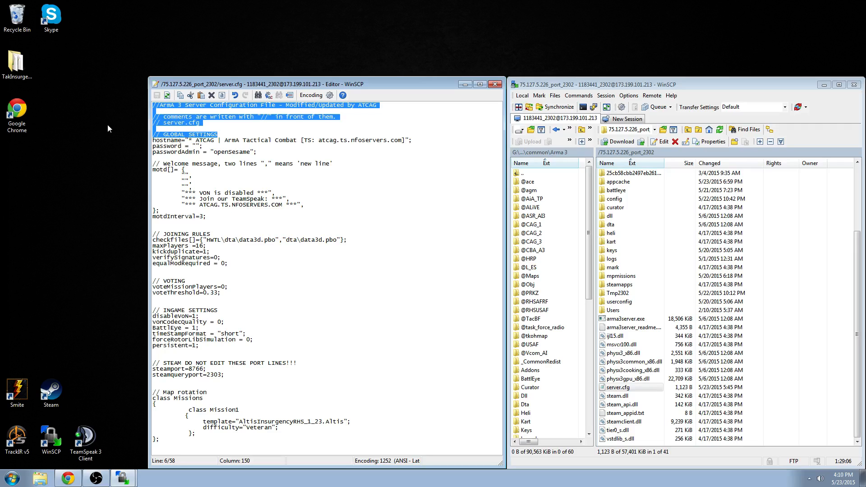
click(209, 164)
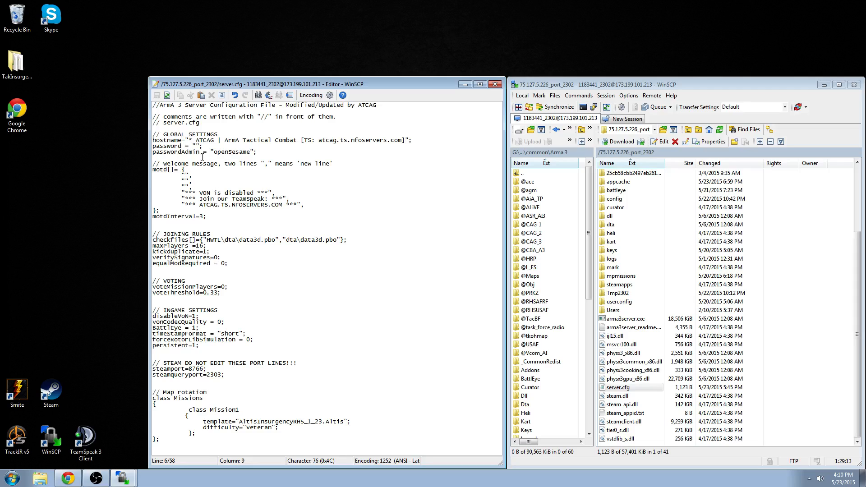
triple_click(282, 140)
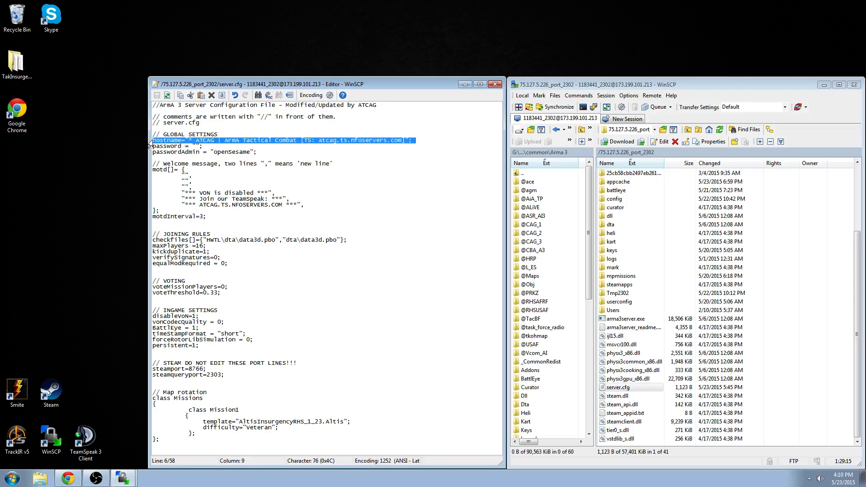
click(188, 145)
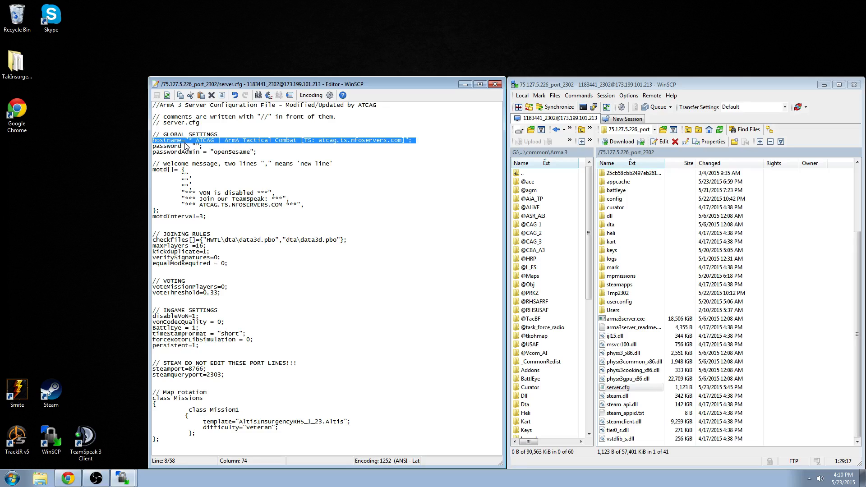
click(227, 167)
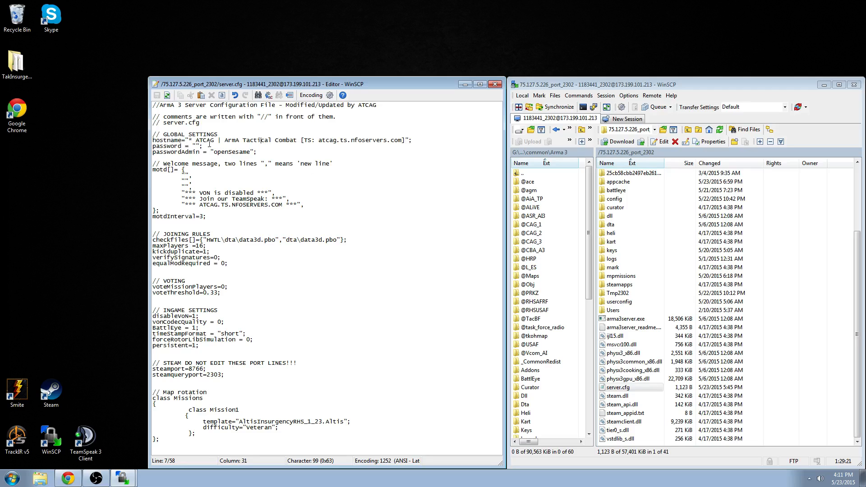
click(208, 141)
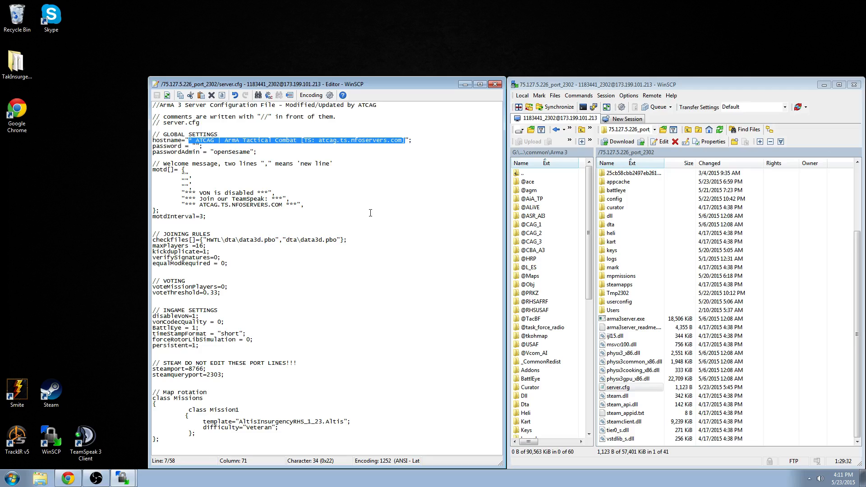
mouse_move(190, 145)
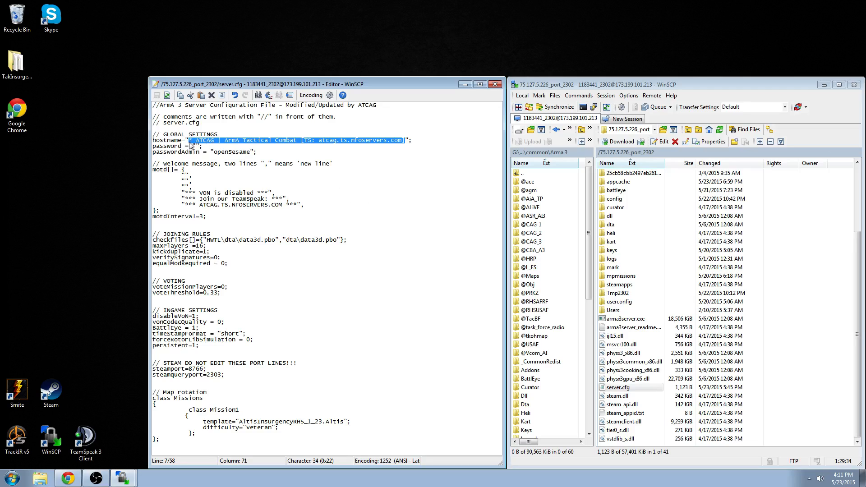
double_click(204, 140)
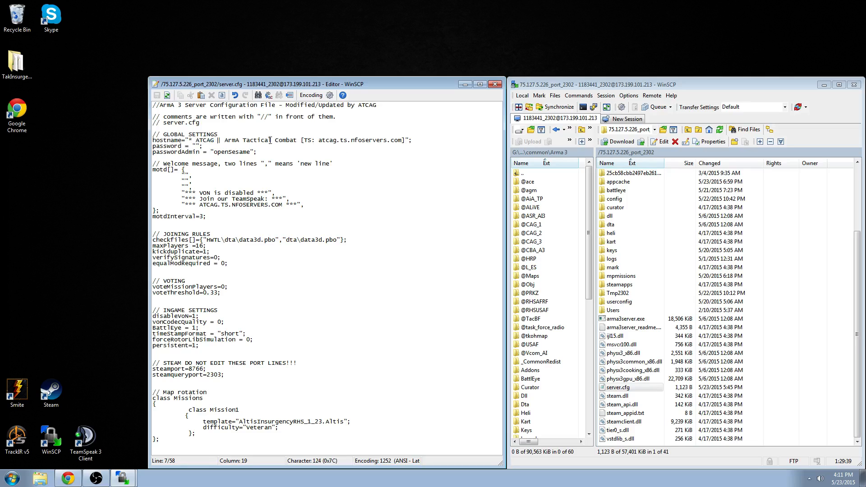
drag(198, 139, 276, 140)
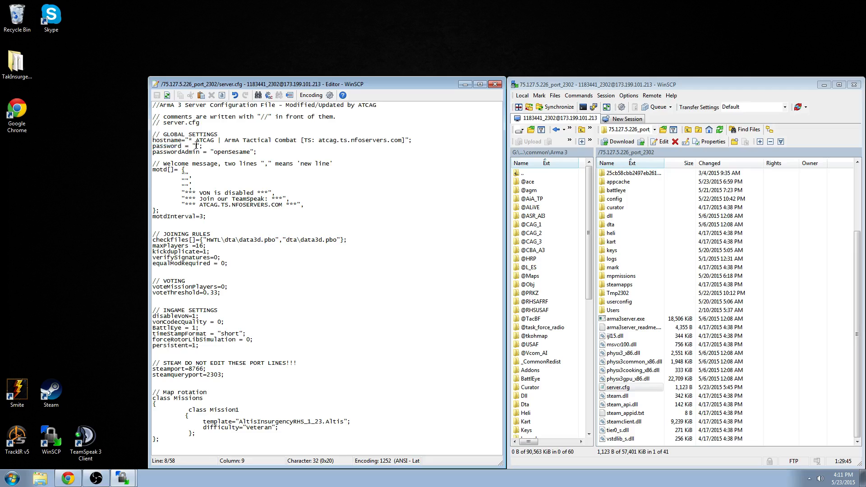
click(294, 275)
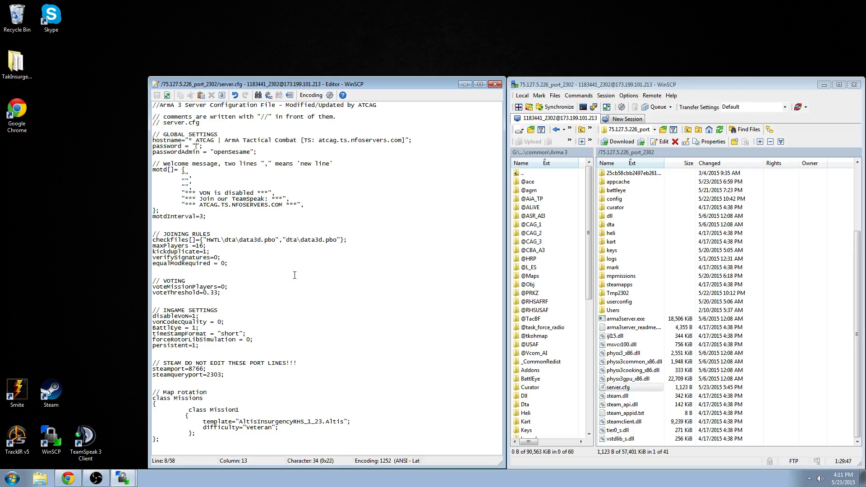
text(pa)
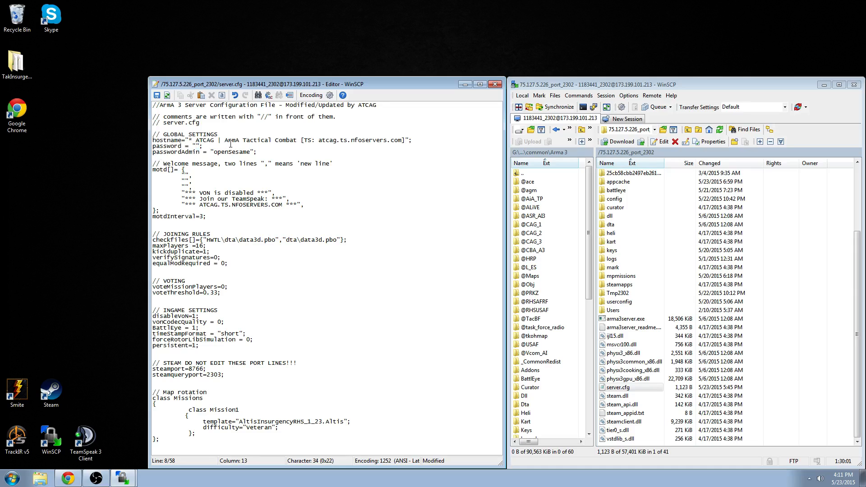
double_click(232, 152)
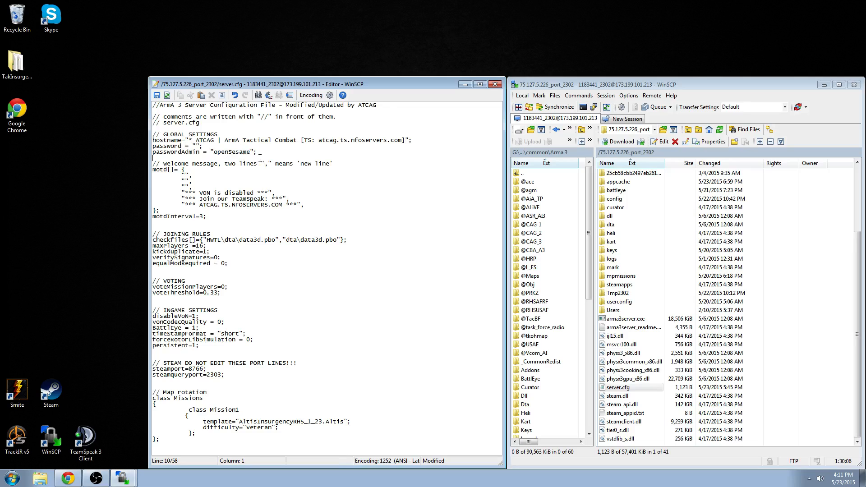
click(308, 201)
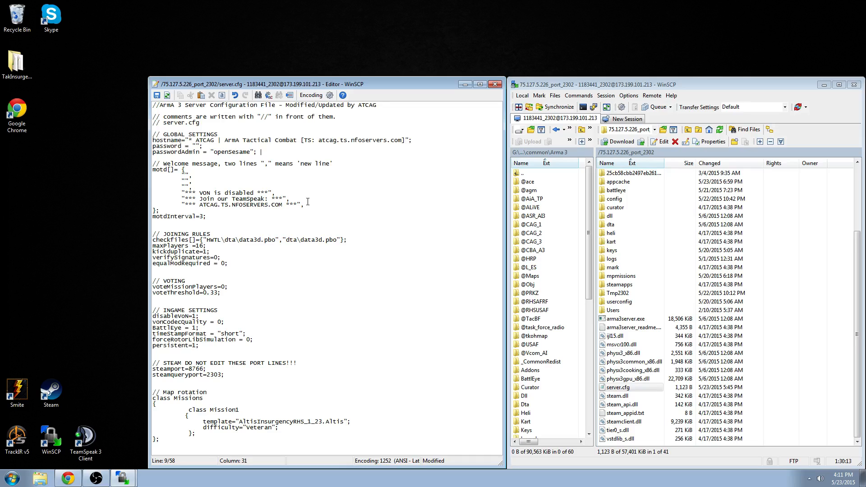
text(#)
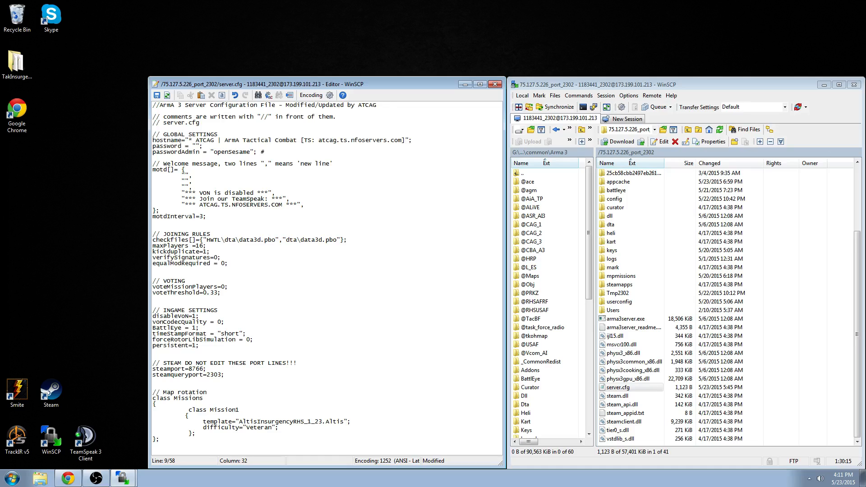
text(login s)
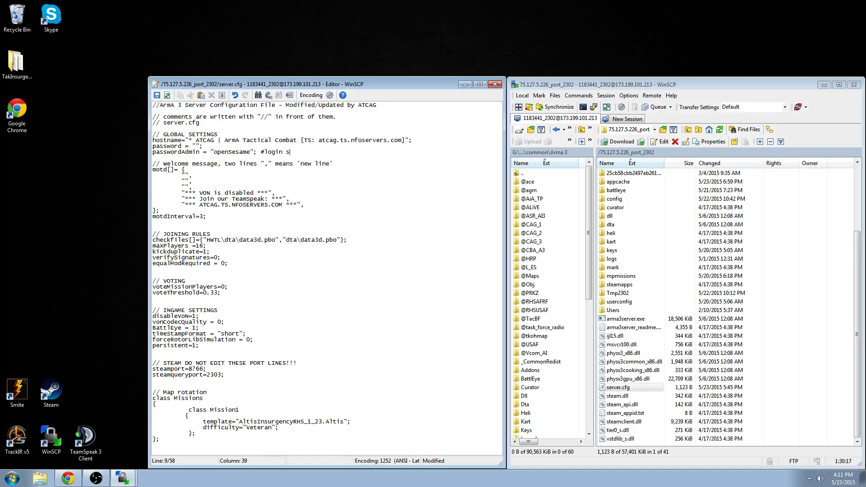
text(opensesame)
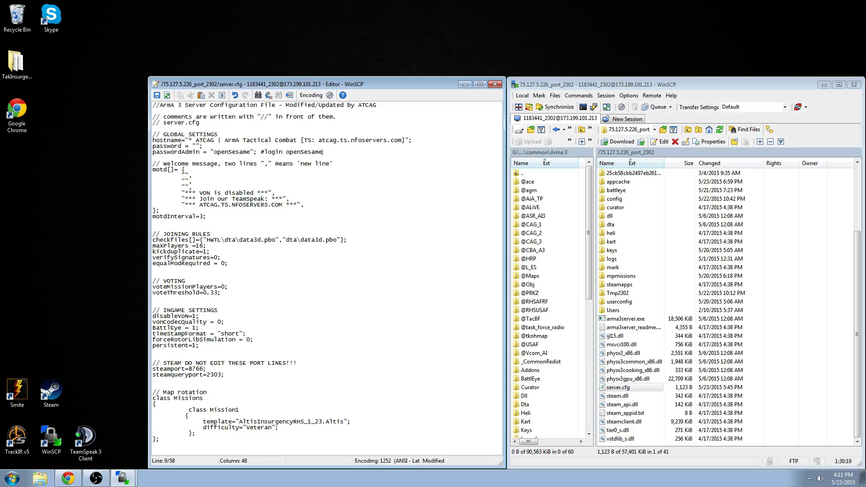
click(276, 152)
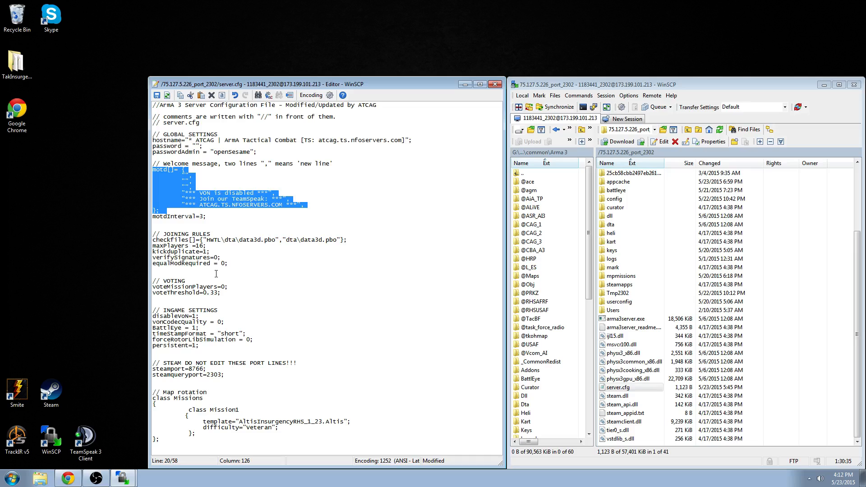
click(205, 180)
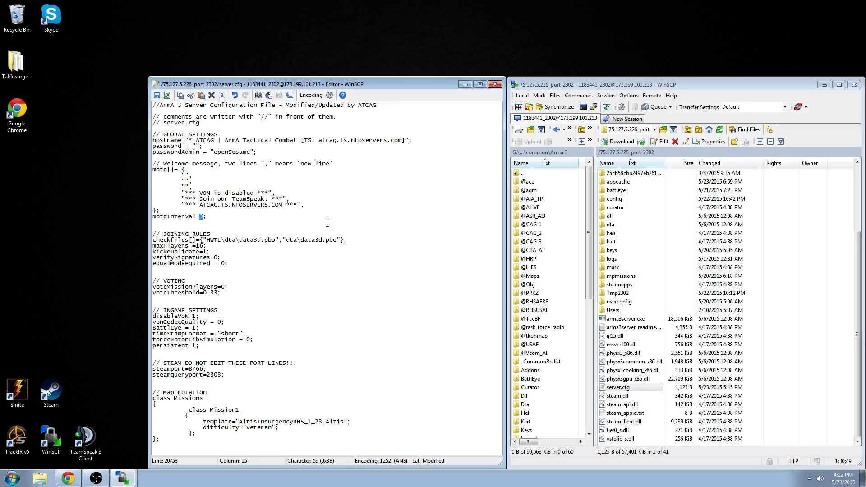
click(209, 176)
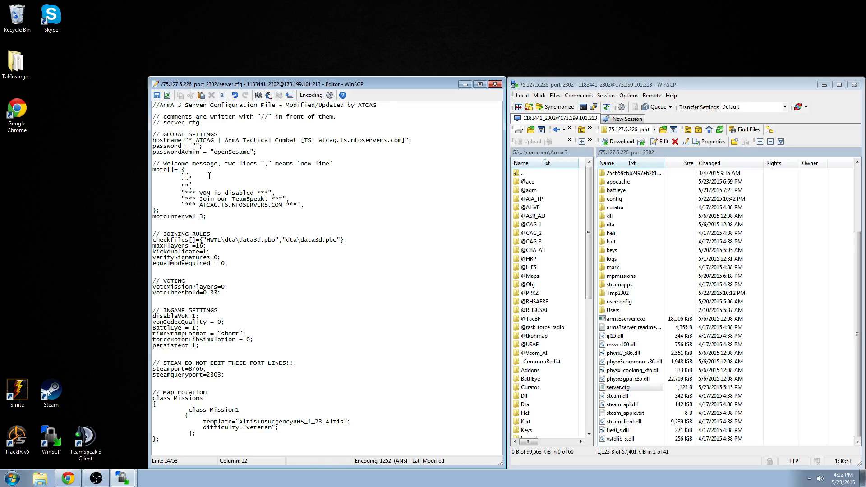
click(188, 184)
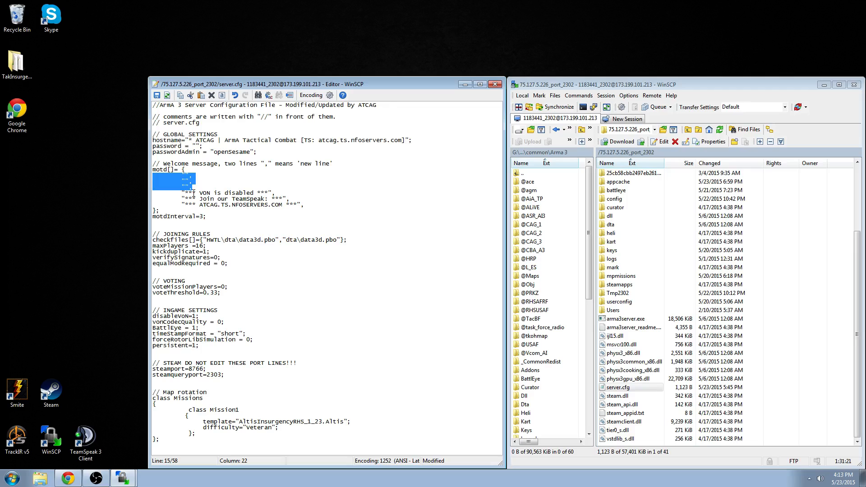
click(188, 179)
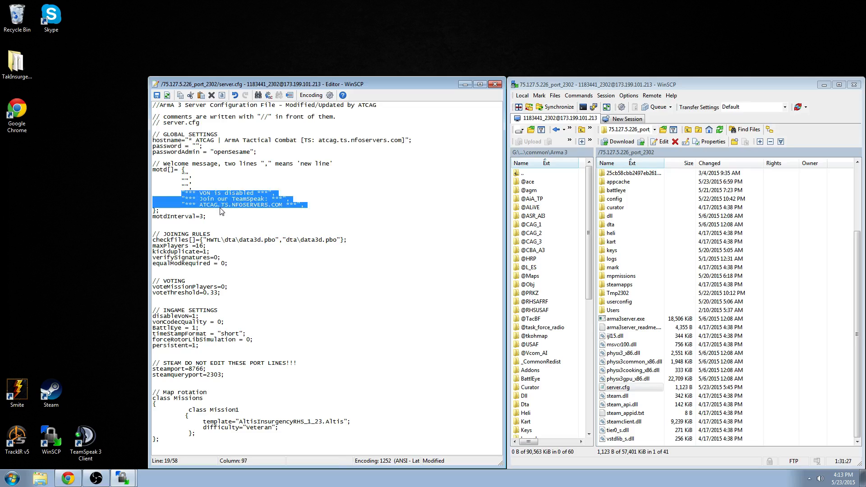
click(270, 208)
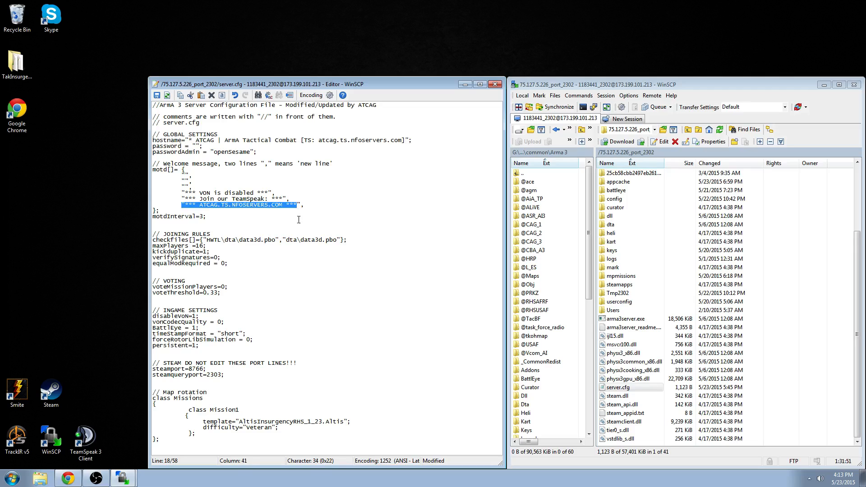
mouse_move(254, 223)
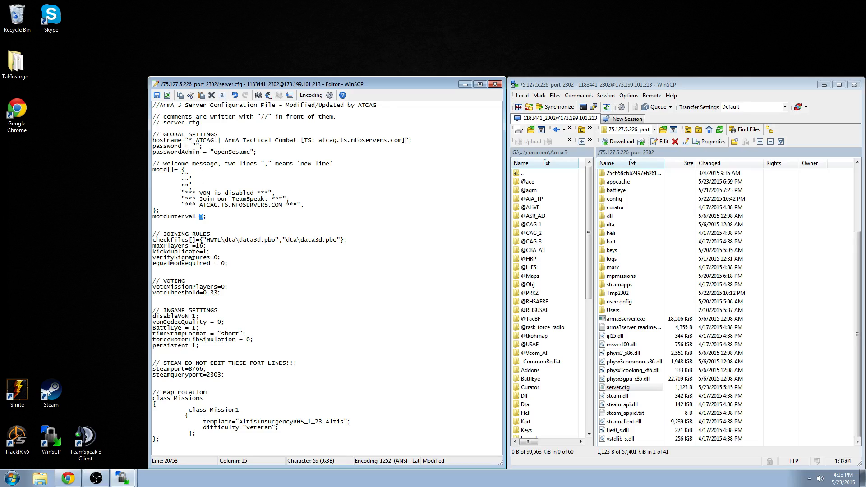
click(347, 242)
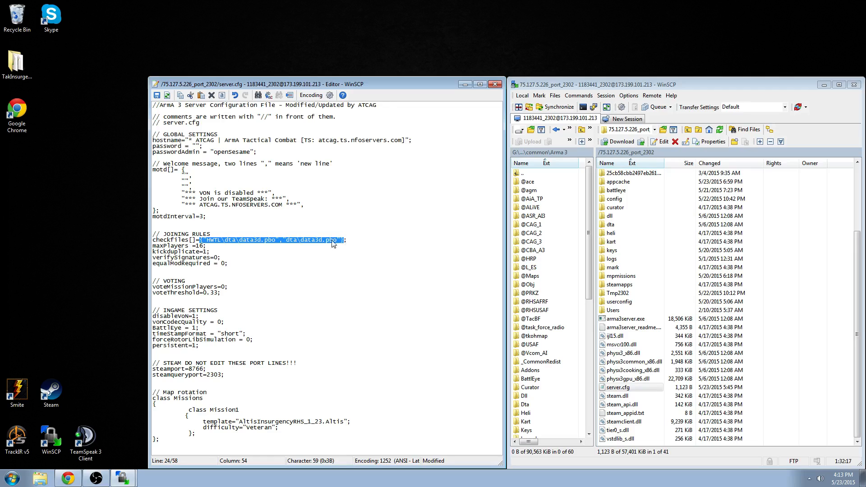
mouse_move(271, 244)
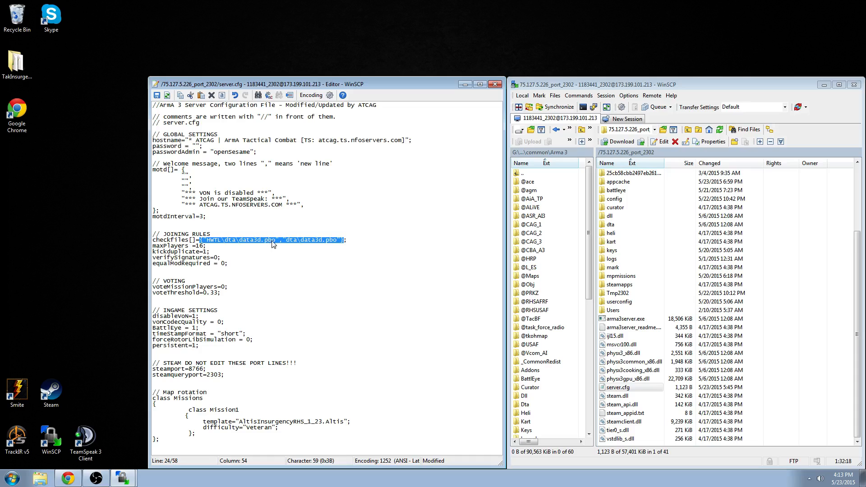
mouse_move(303, 254)
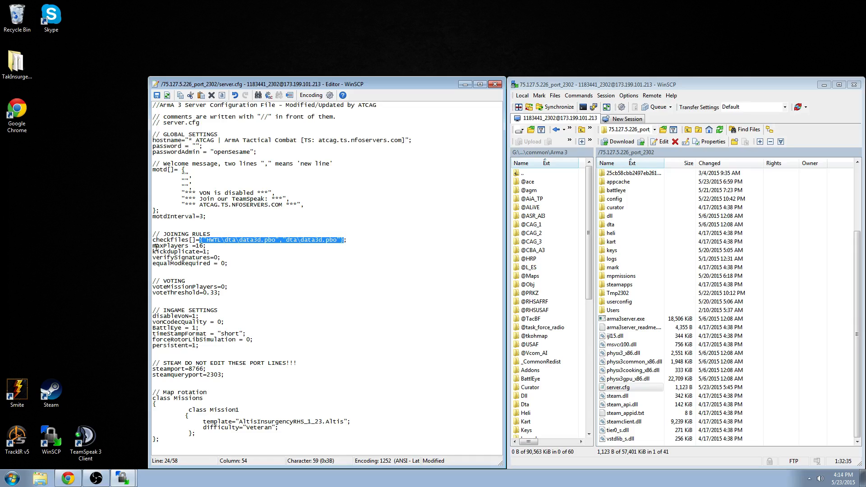
click(222, 251)
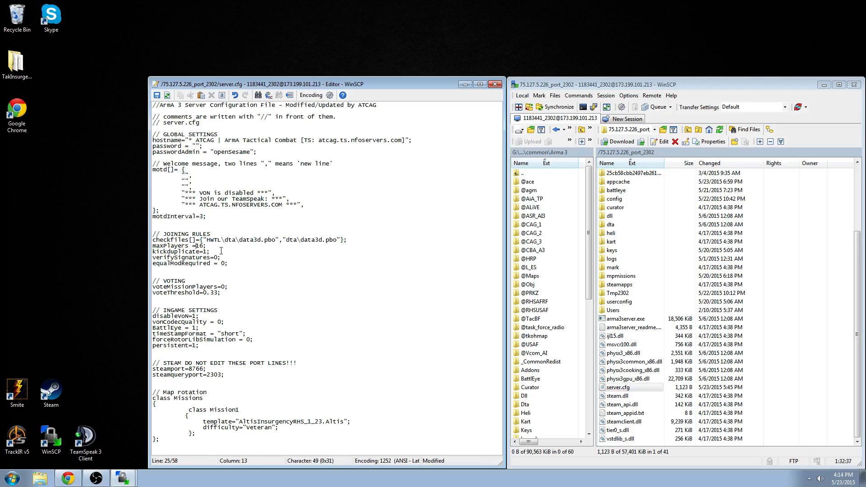
double_click(198, 246)
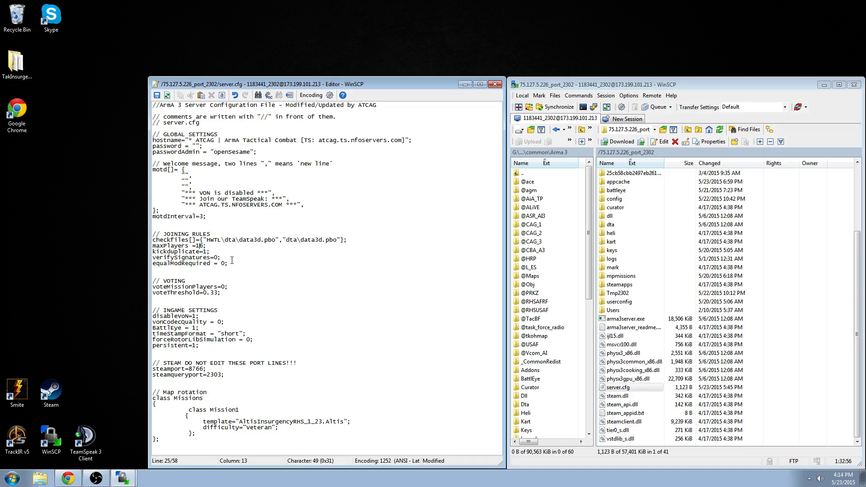
double_click(197, 245)
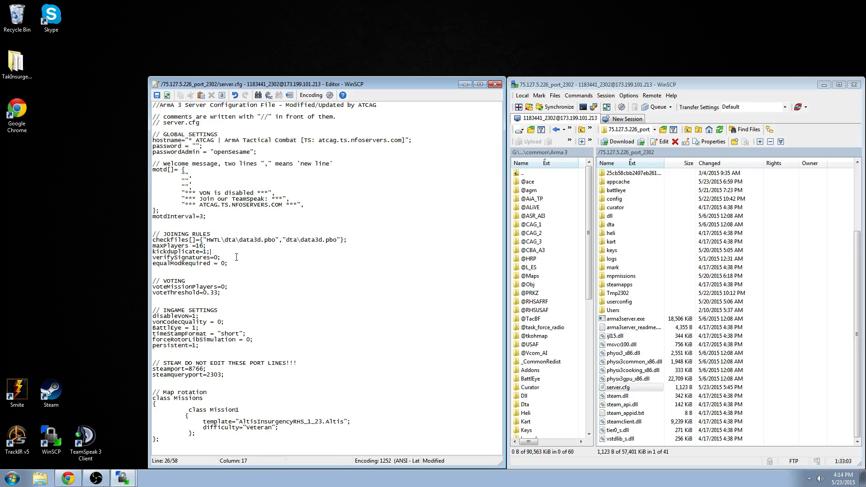
double_click(182, 253)
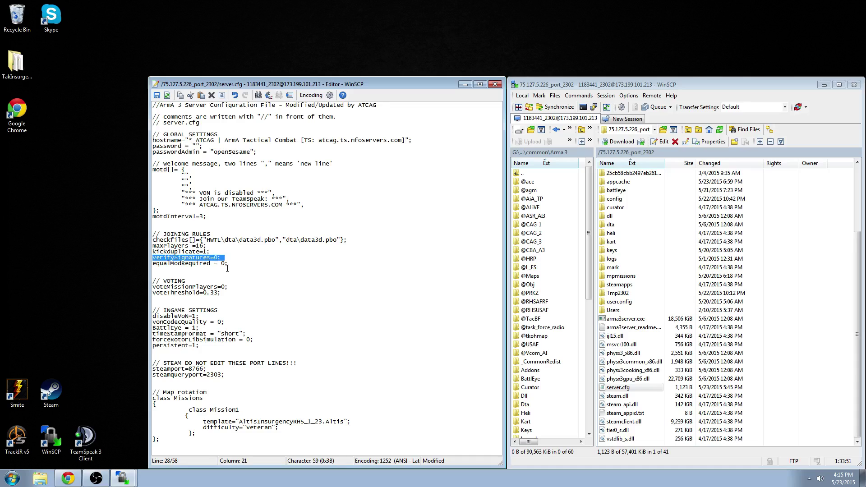
click(242, 259)
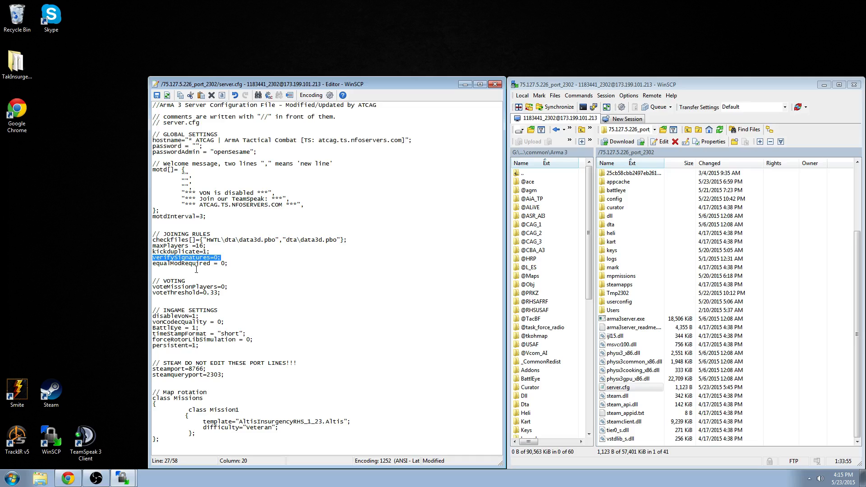
mouse_move(592, 270)
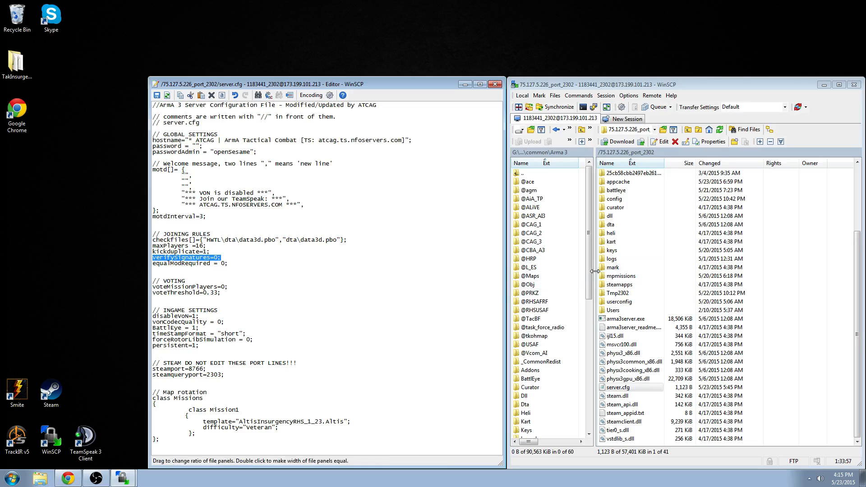
click(612, 259)
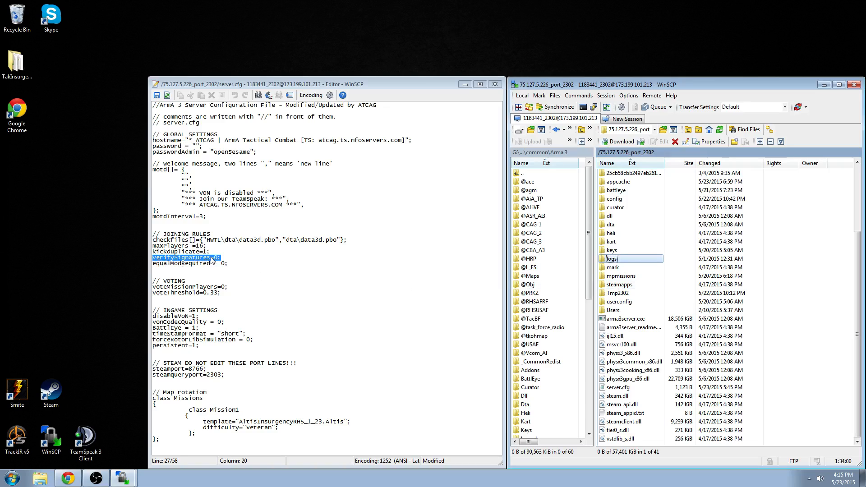
click(267, 259)
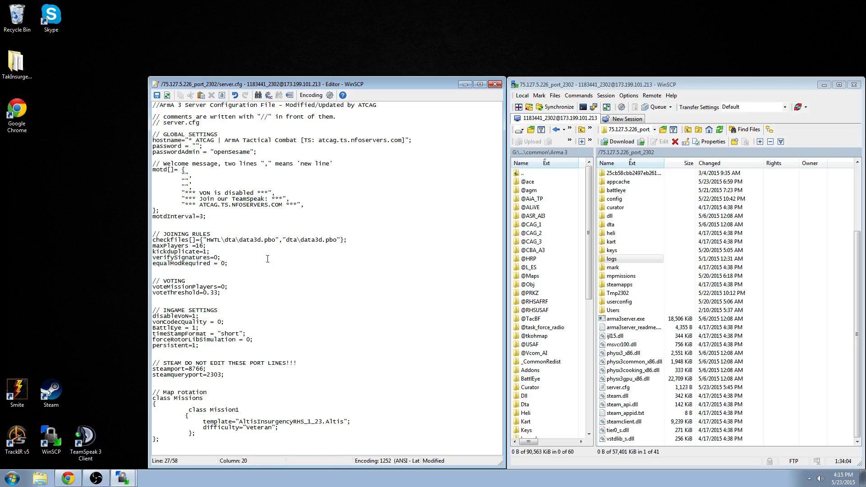
click(612, 259)
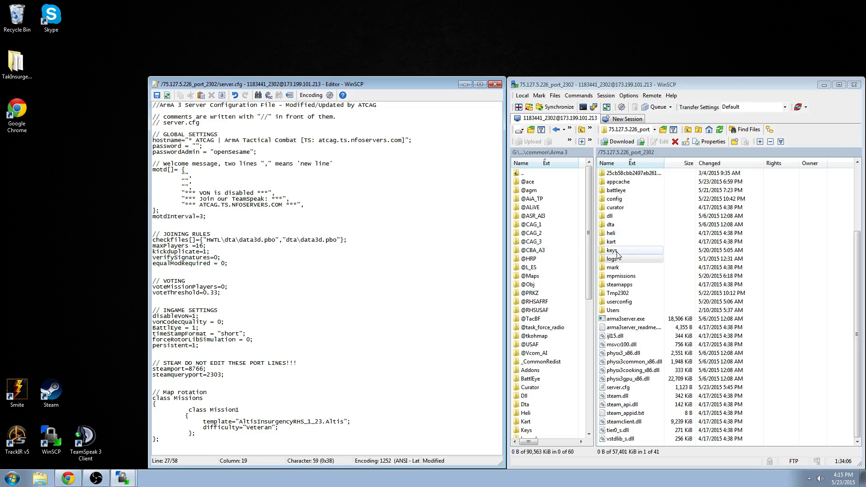
double_click(610, 250)
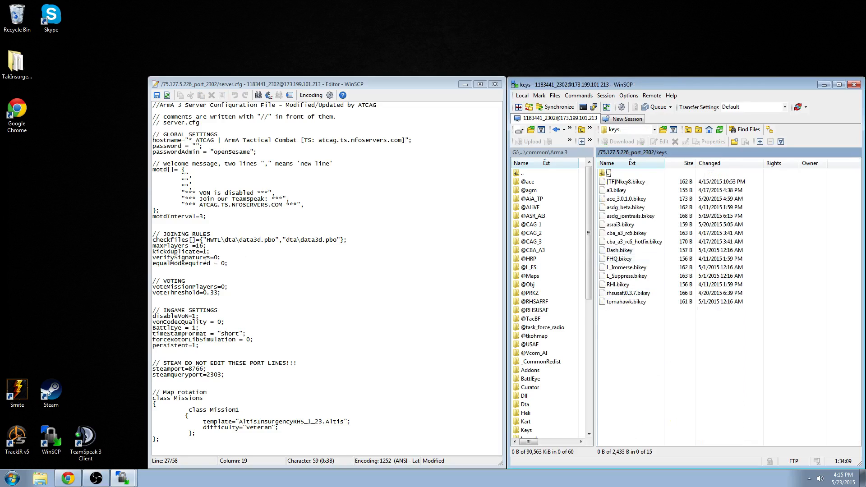
key(ctrl+a)
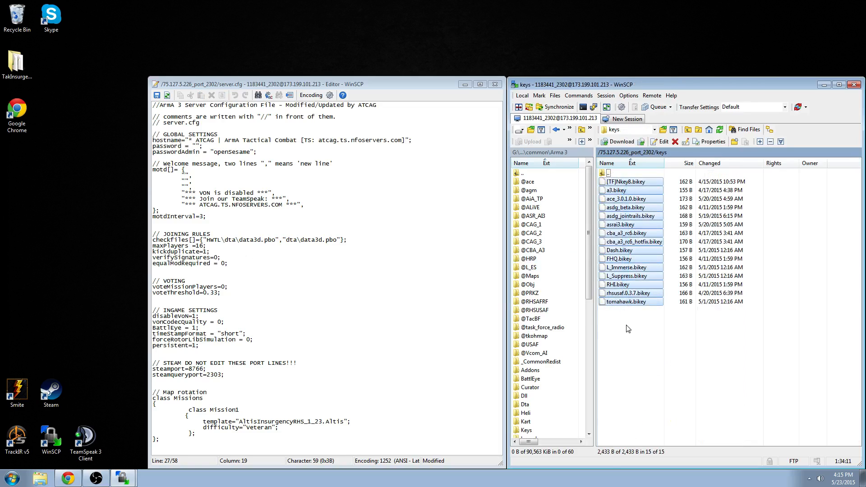
click(628, 329)
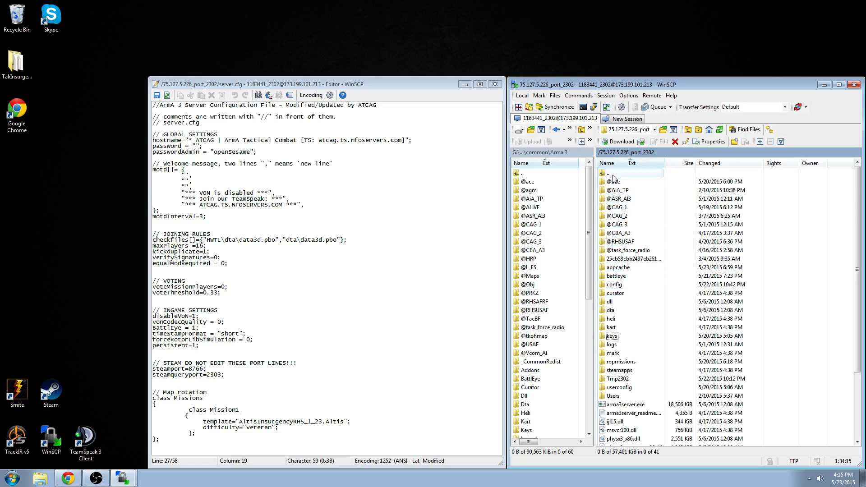
double_click(612, 336)
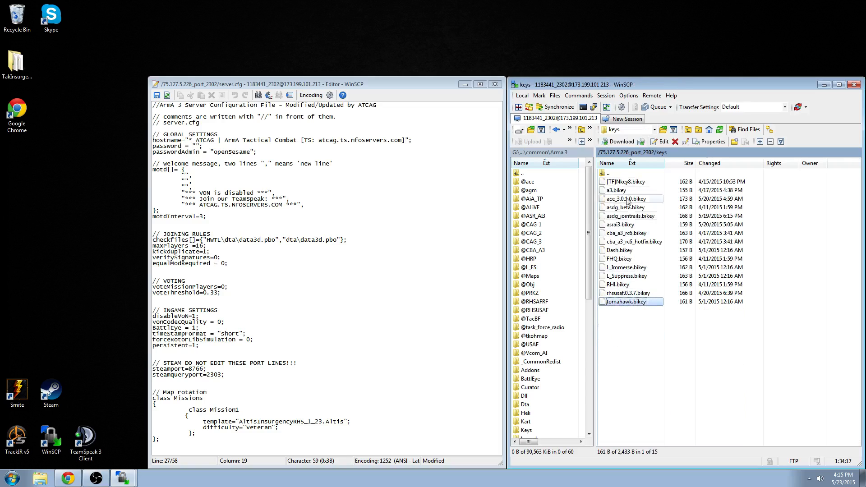
click(632, 267)
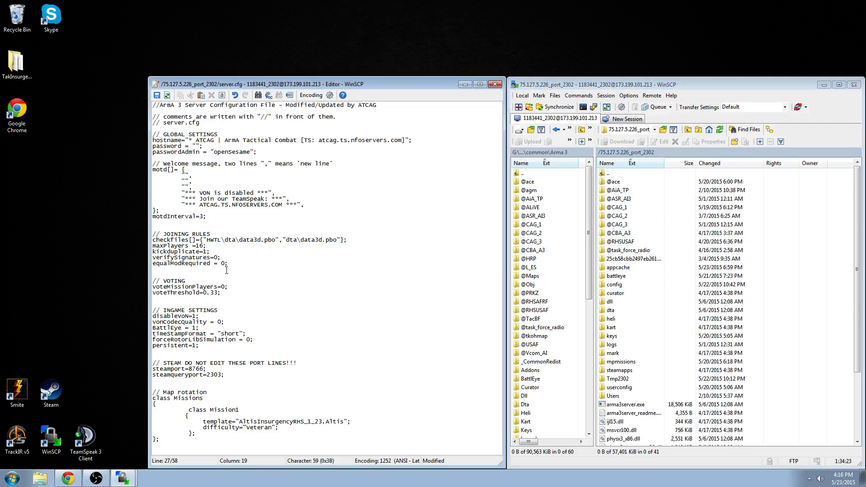
triple_click(190, 263)
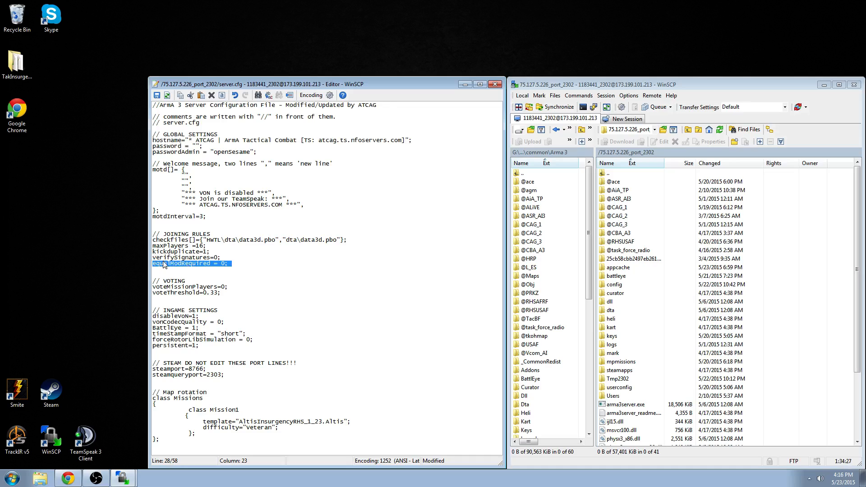
mouse_move(208, 274)
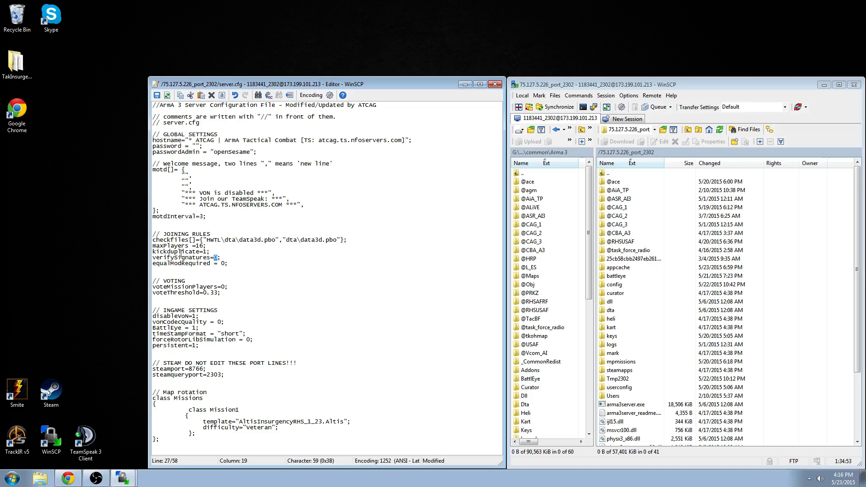
click(206, 252)
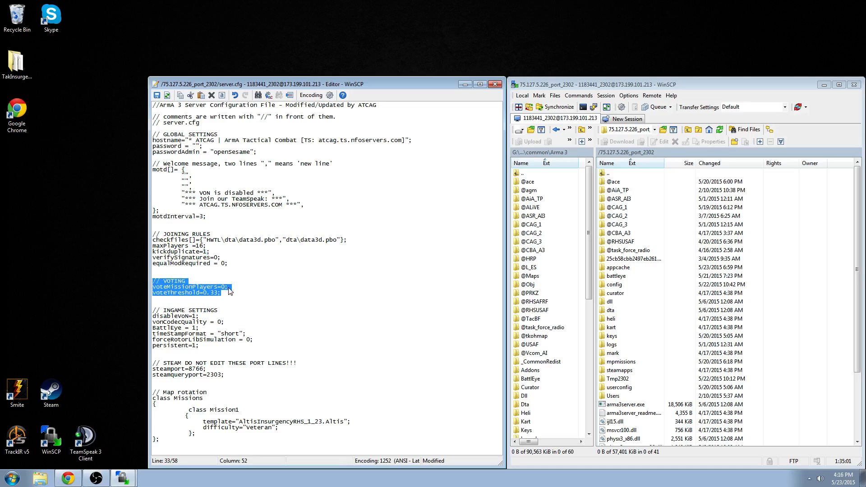
Step: Note the AltisInsurgencyRHS_1_23.Altis rotation template, then list the server's mpmissions folder contents
click(205, 345)
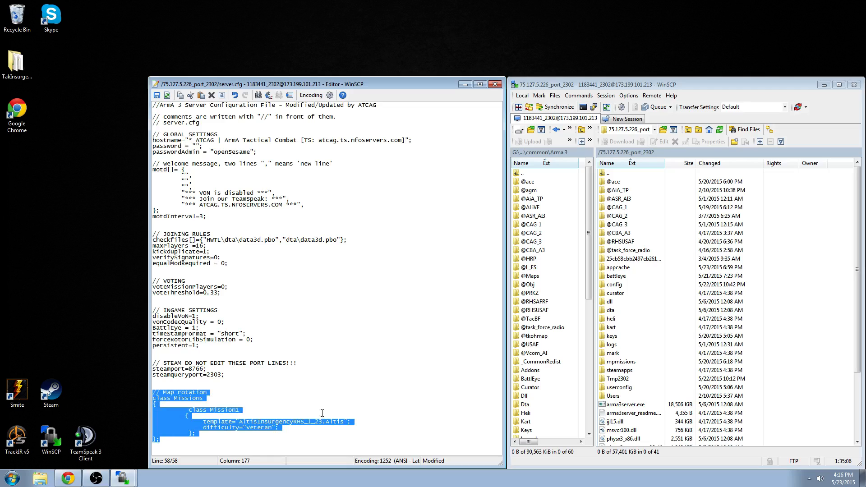
mouse_move(260, 432)
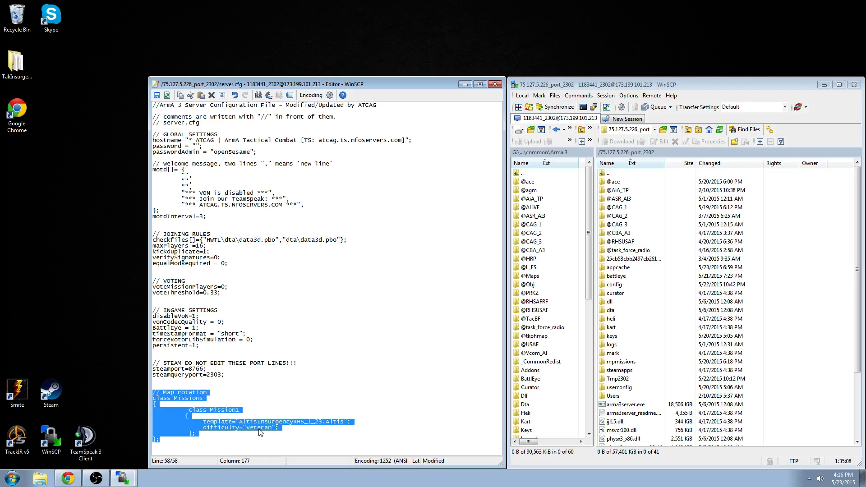
click(298, 424)
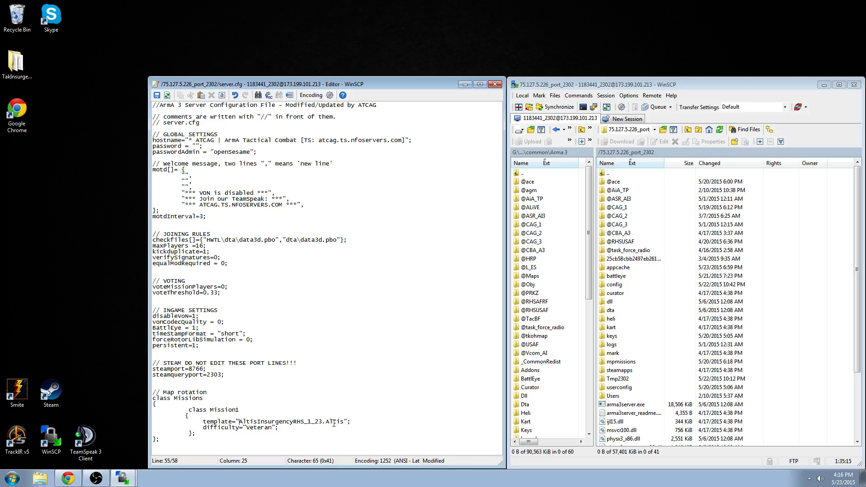
double_click(330, 422)
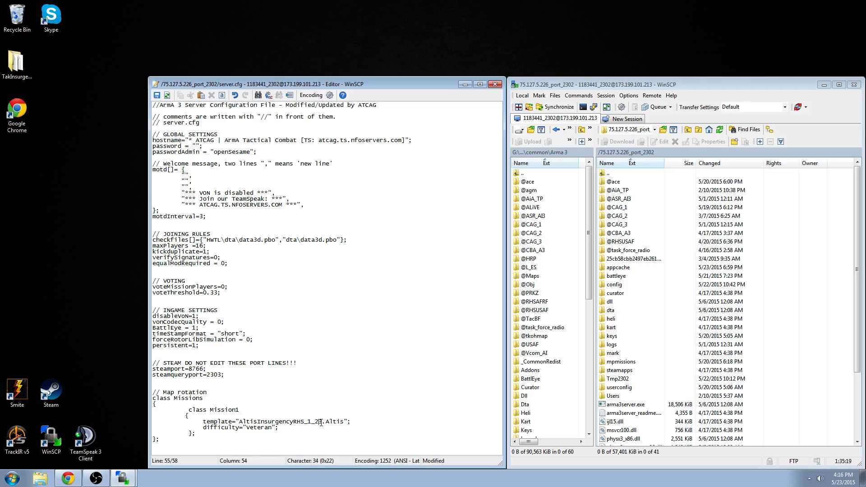
double_click(282, 421)
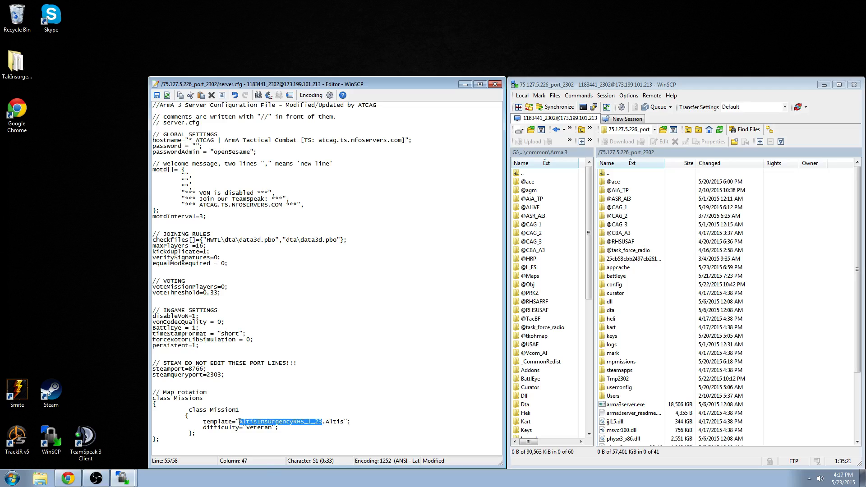
double_click(617, 361)
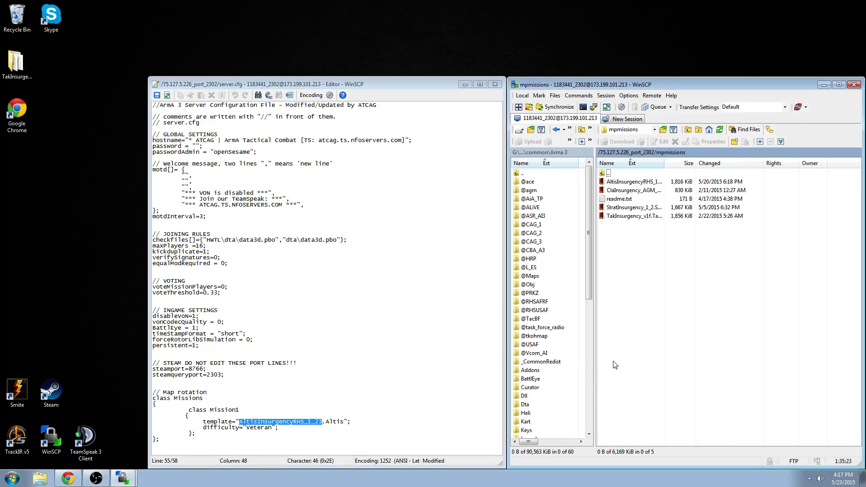
click(633, 182)
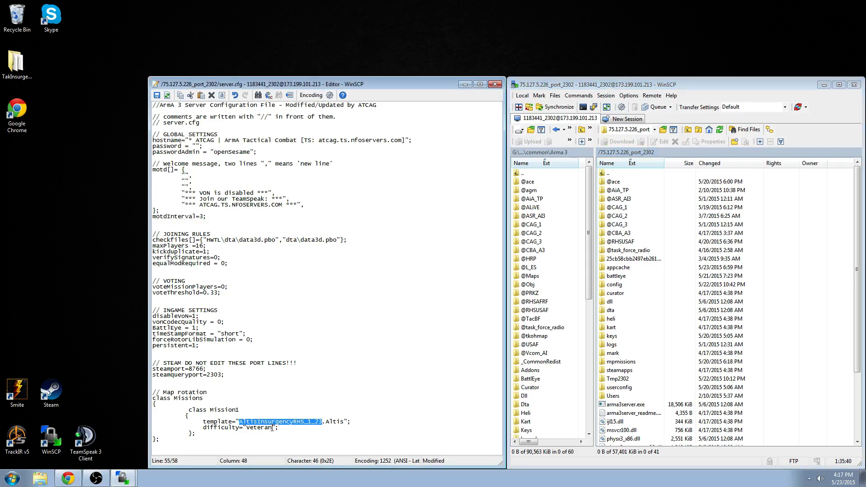
click(198, 450)
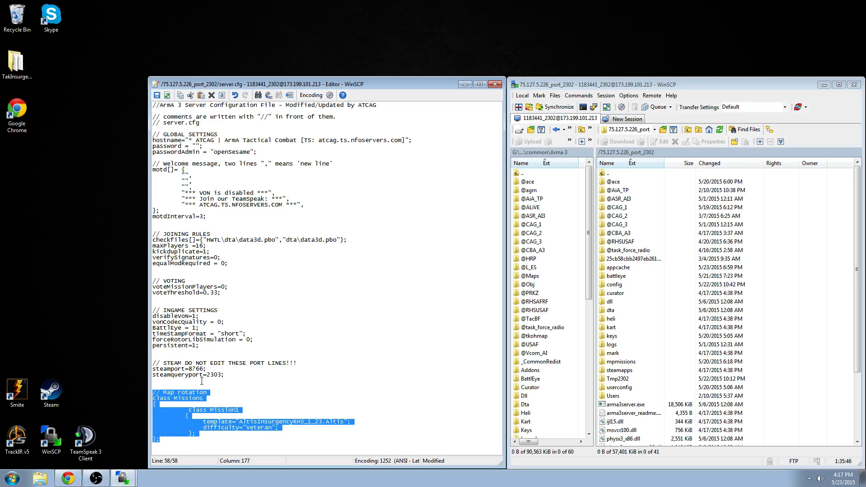
Step: Review disableVON and change the vonCodecQuality value from 0 to 10
click(207, 344)
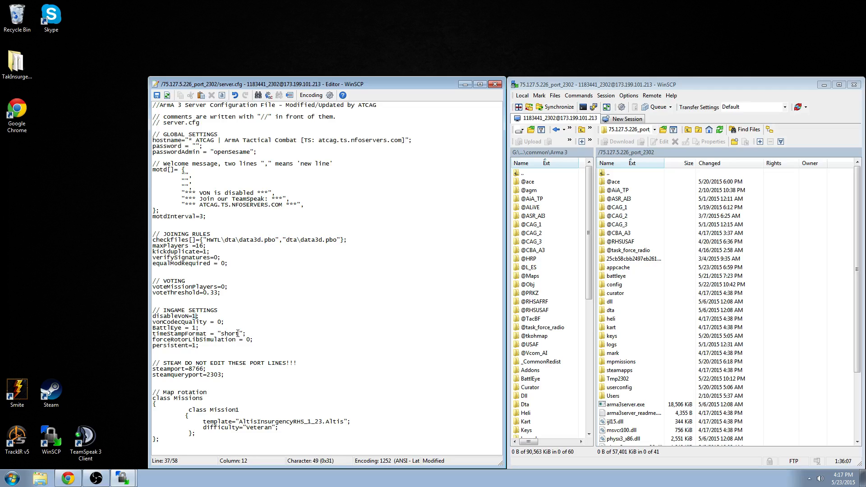
click(213, 321)
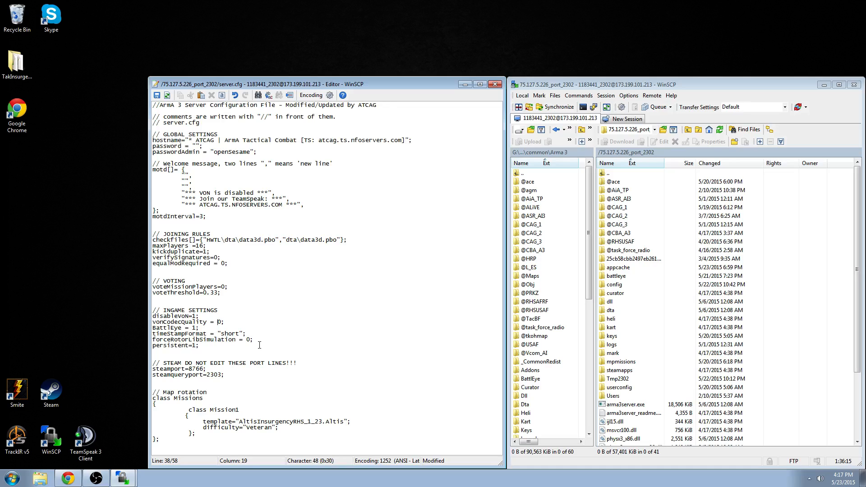
text(10)
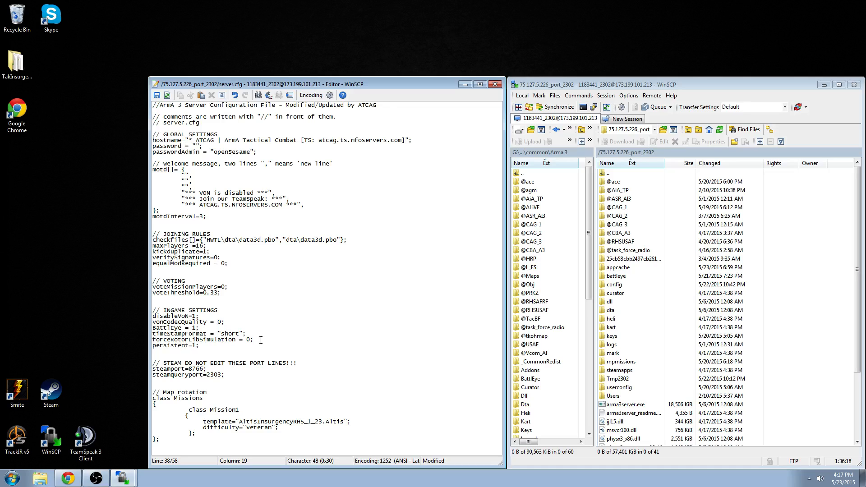
text(5)
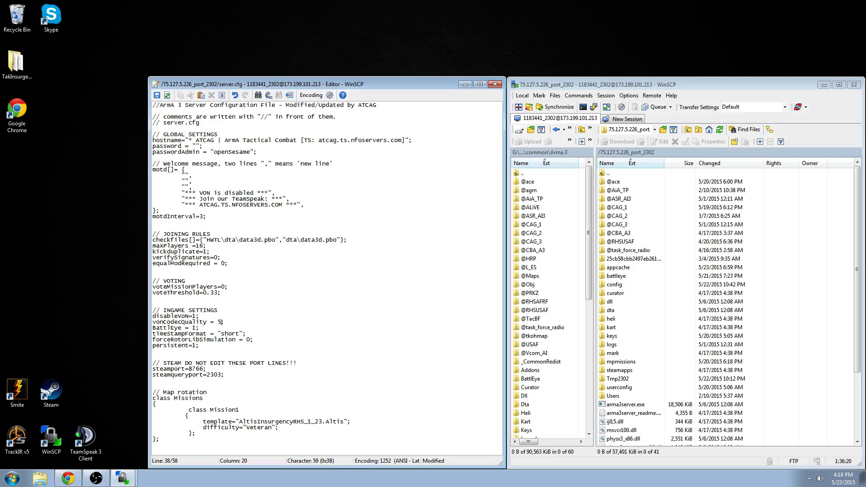
text(0)
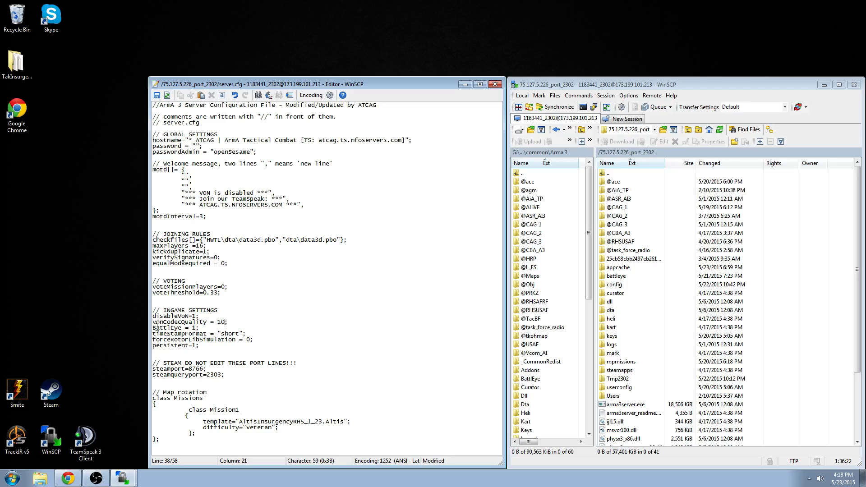
Step: Point out the BattlEye setting (still 1) and the timeStampFormat line
double_click(174, 328)
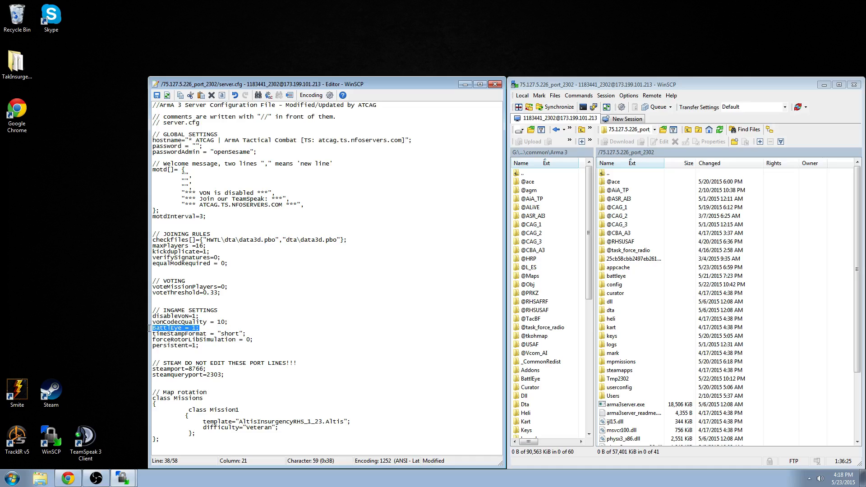
click(200, 329)
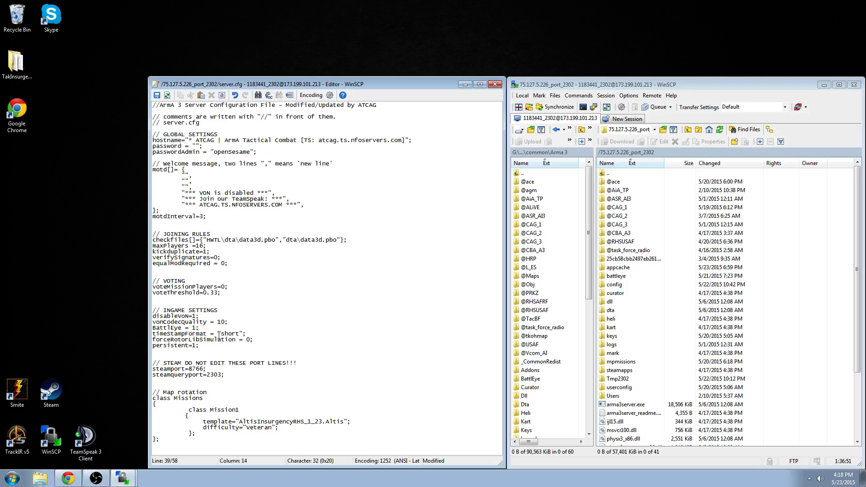
click(249, 333)
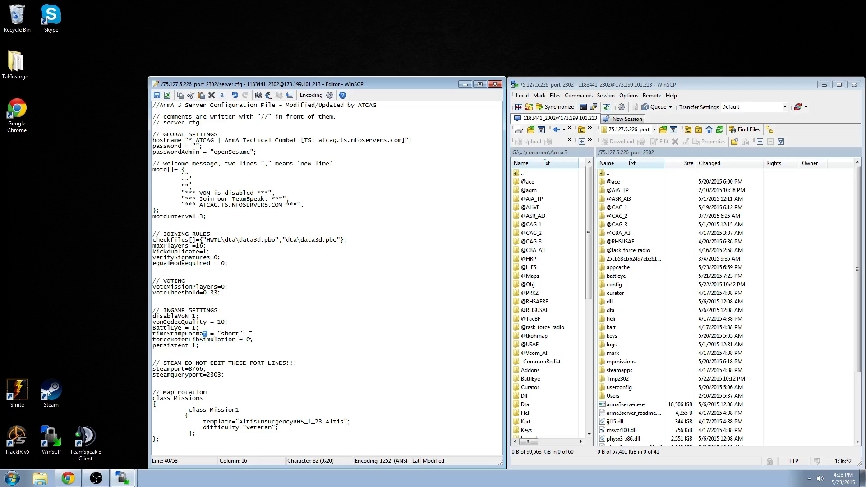
triple_click(198, 334)
text(1)
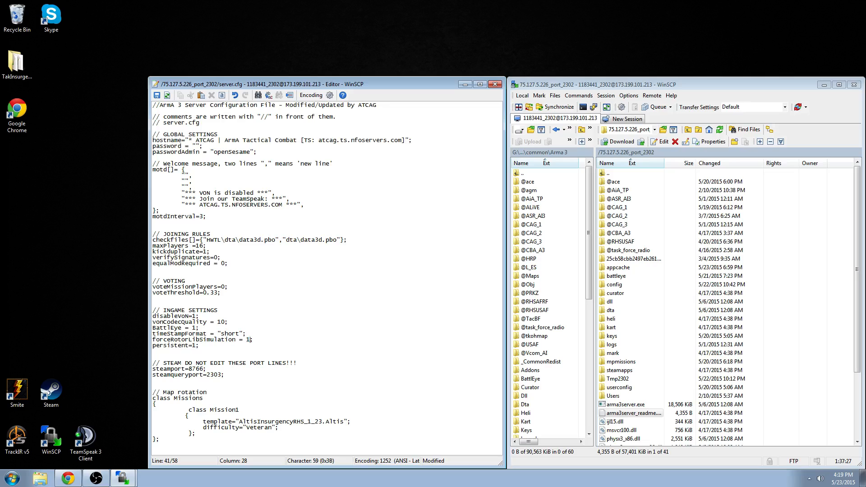
mouse_move(278, 341)
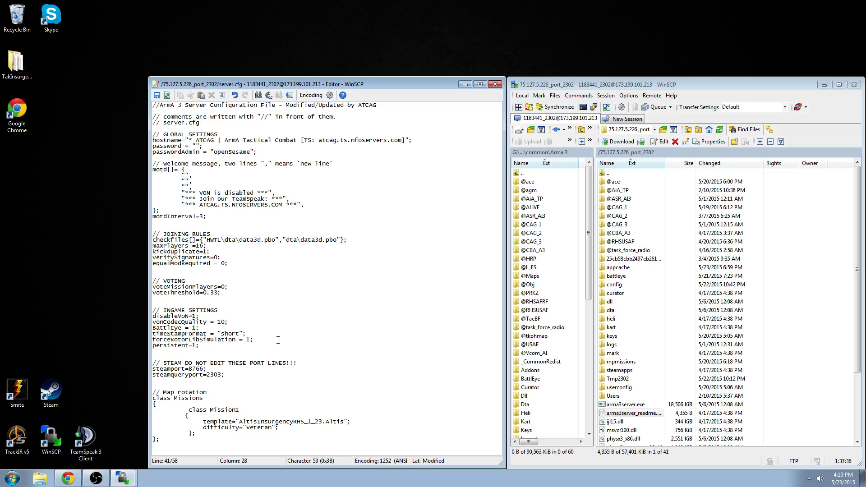
text(0)
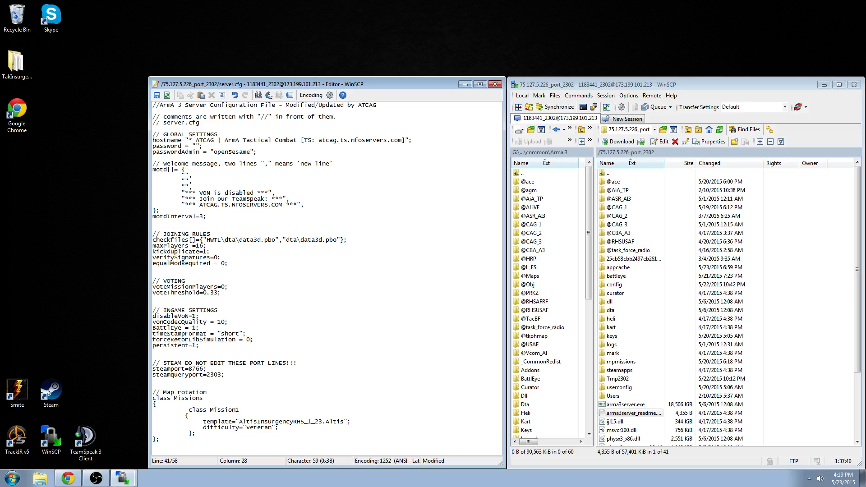
click(196, 347)
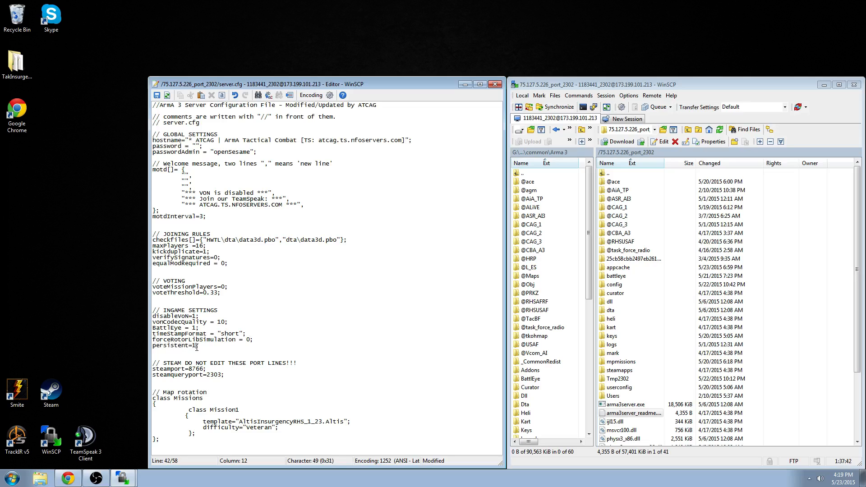
double_click(172, 346)
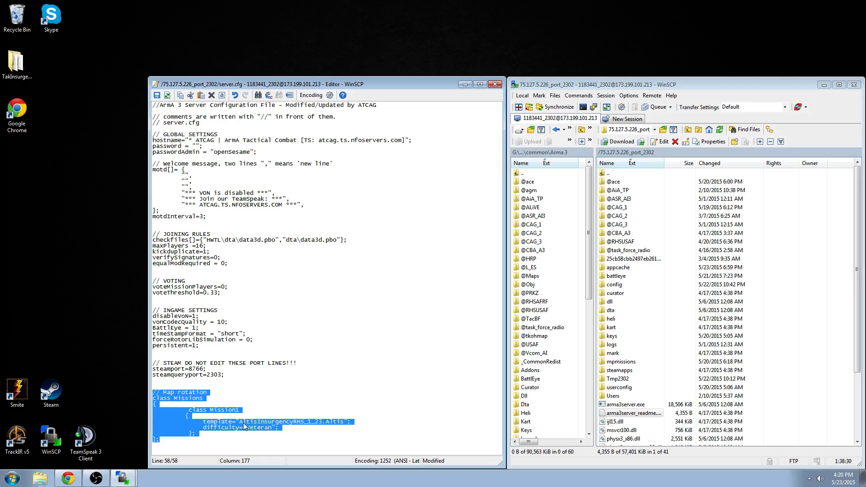
mouse_move(287, 424)
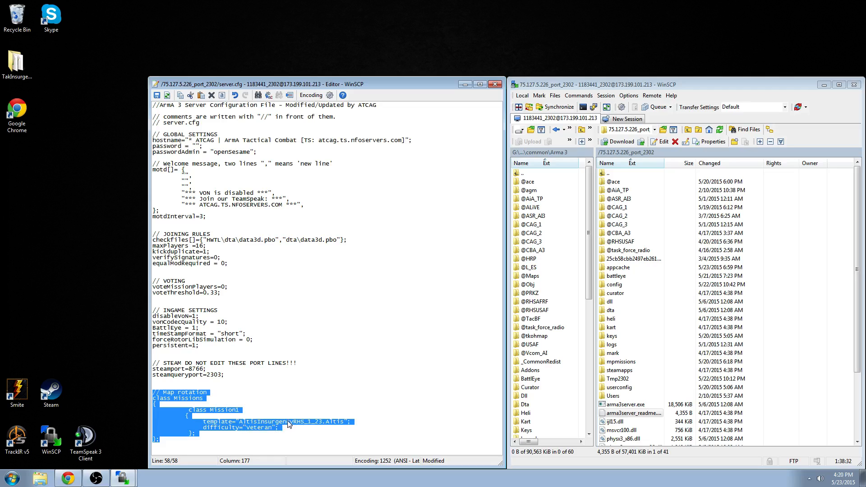
mouse_move(550, 320)
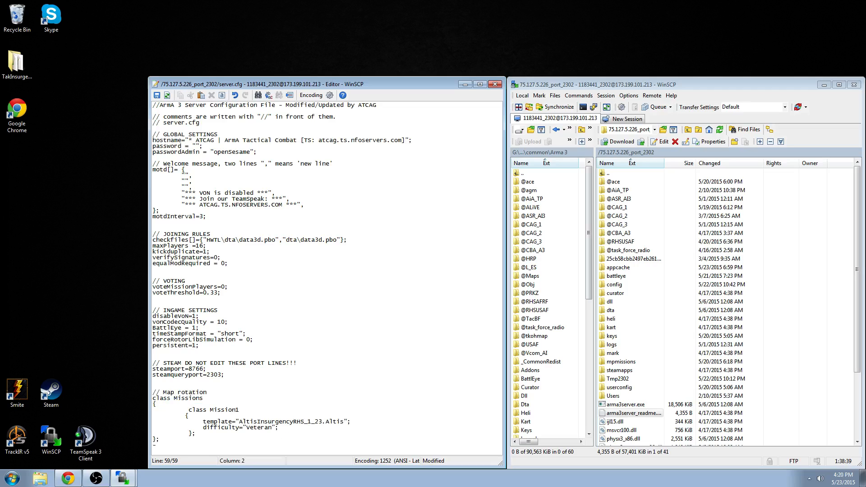
text(-autoInit)
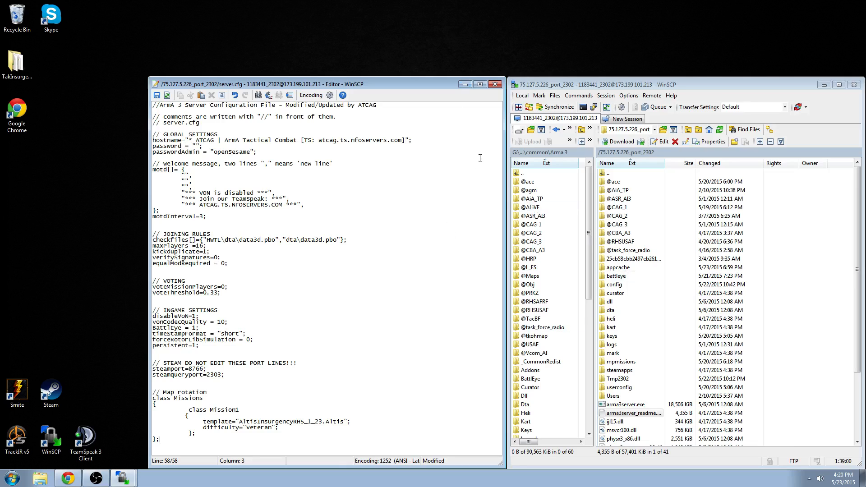
mouse_move(460, 104)
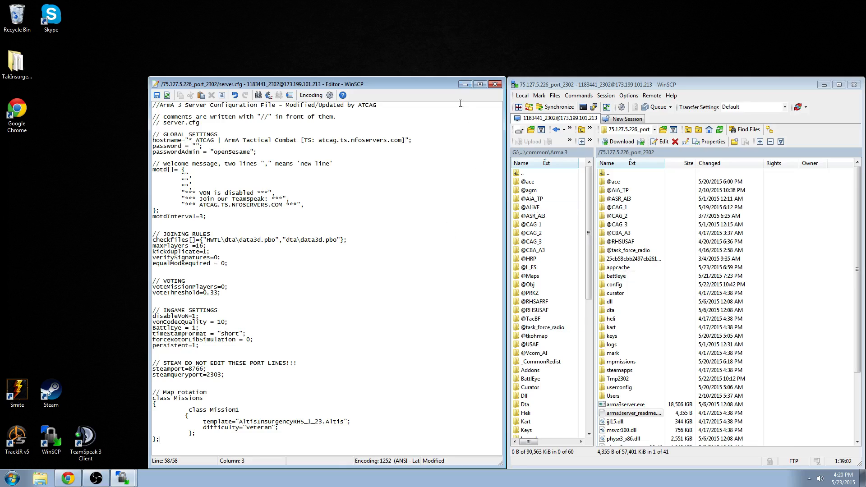
Step: Show the wiki's server.cfg article and scroll to its Arma 2: Operation Arrowhead mission rotation example
click(65, 478)
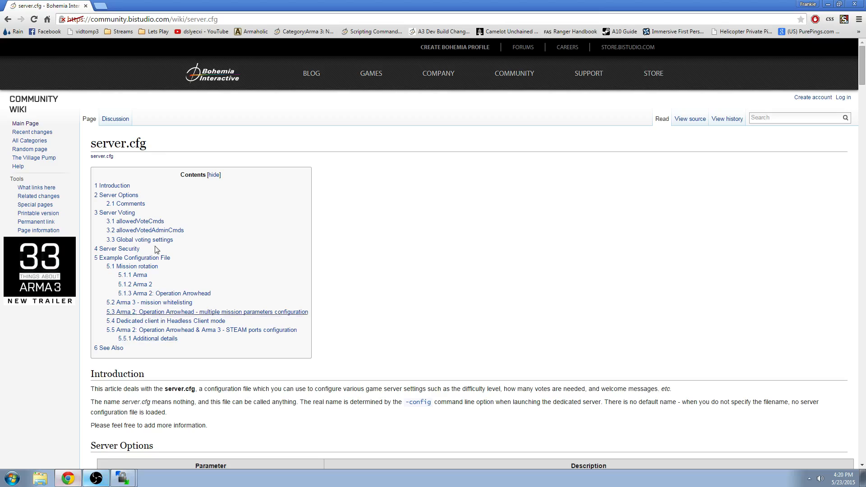
mouse_move(465, 281)
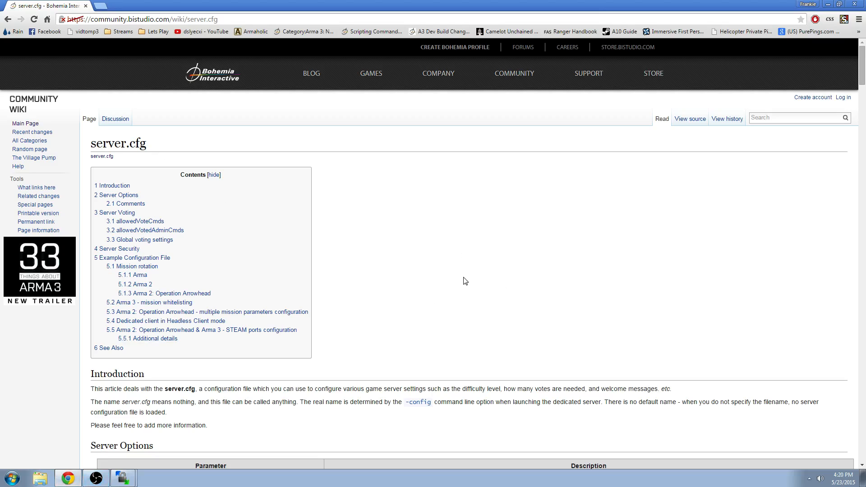
scroll(down, 3)
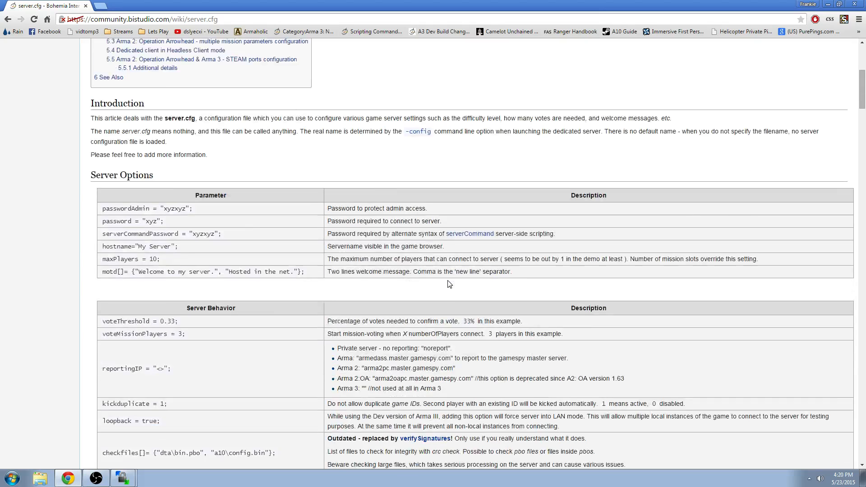
scroll(down, 3)
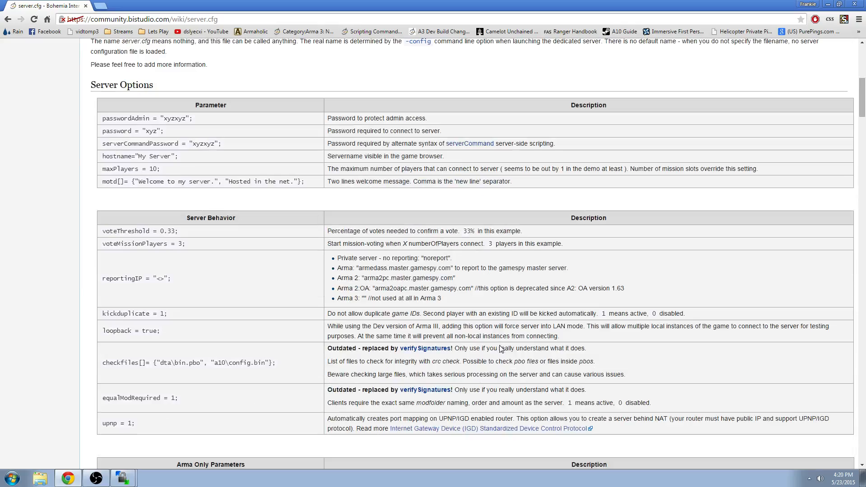
scroll(down, 3)
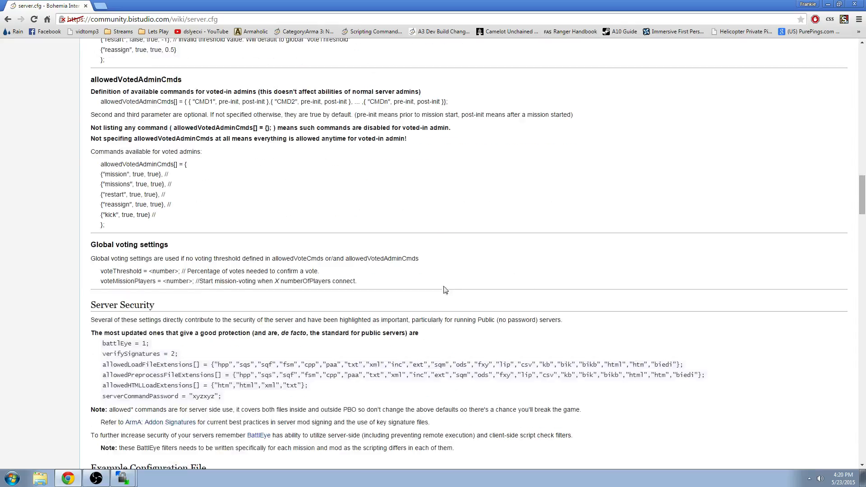
scroll(down, 3)
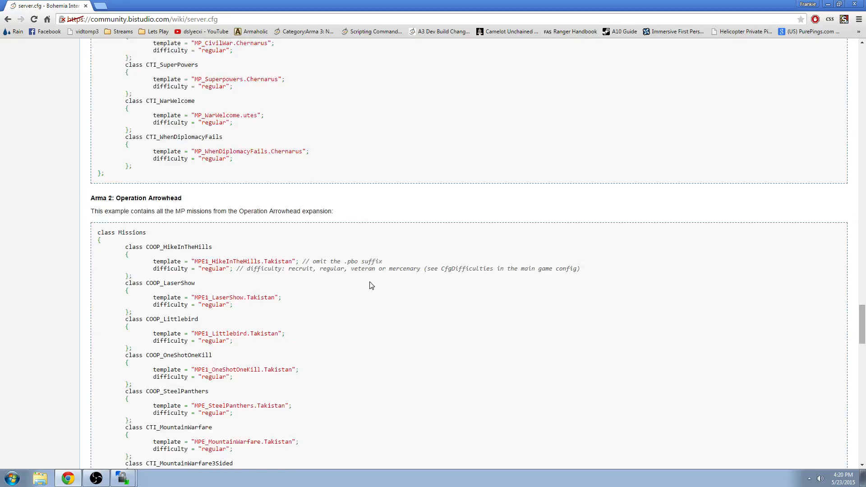